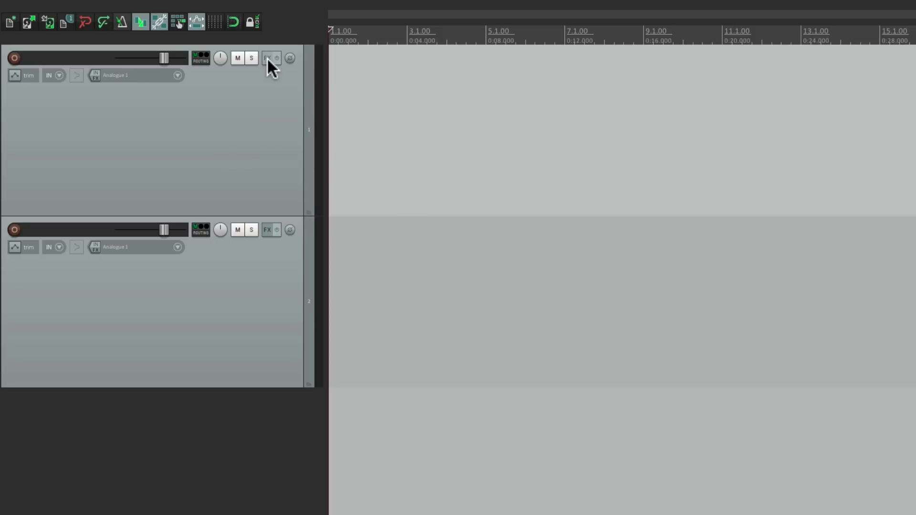
Add ReaGate (Cockos) as the first effect on Track 1 from the FX browser
left_click(266, 58)
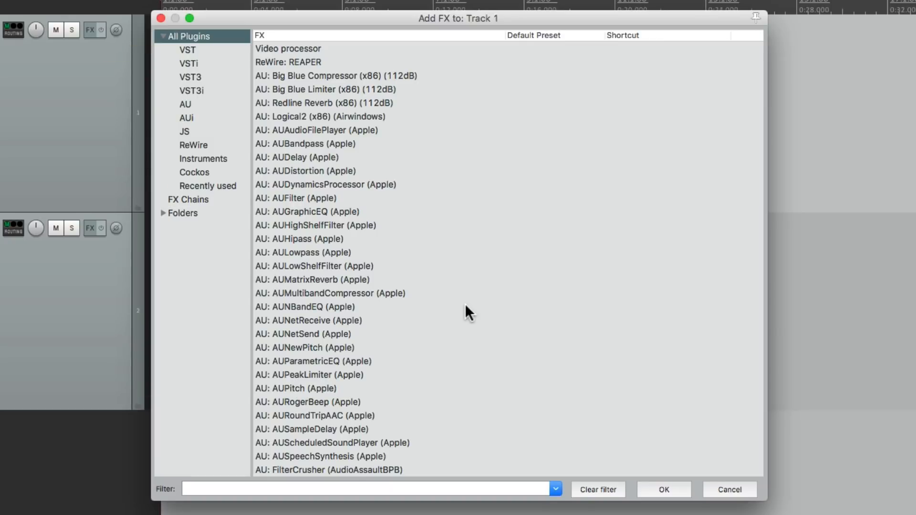
left_click(194, 172)
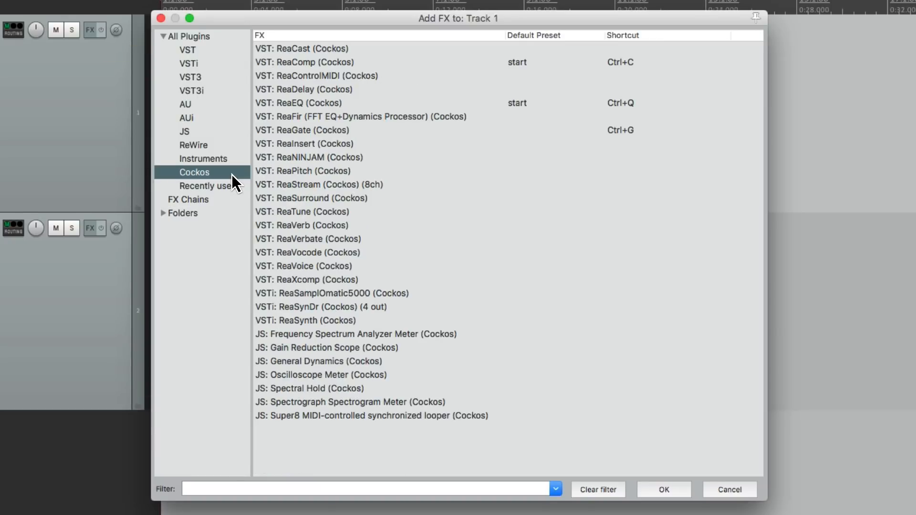
left_click(303, 130)
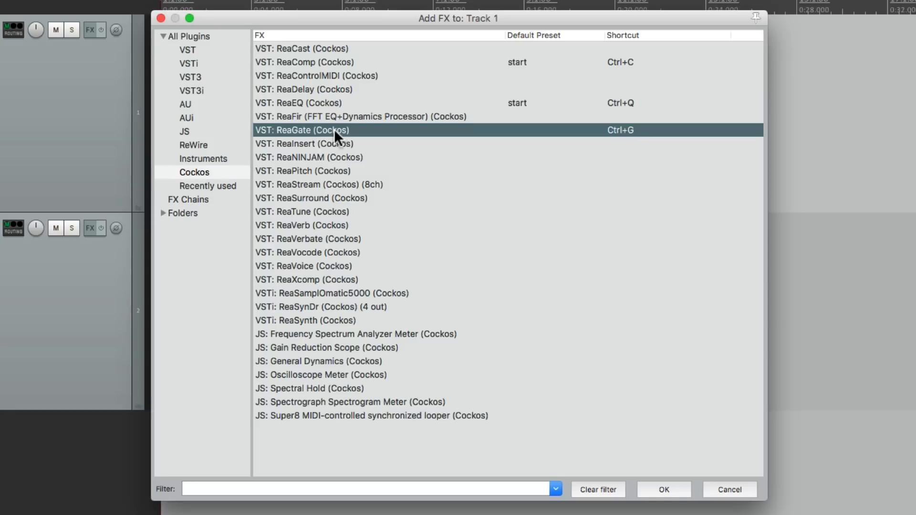
double_click(302, 129)
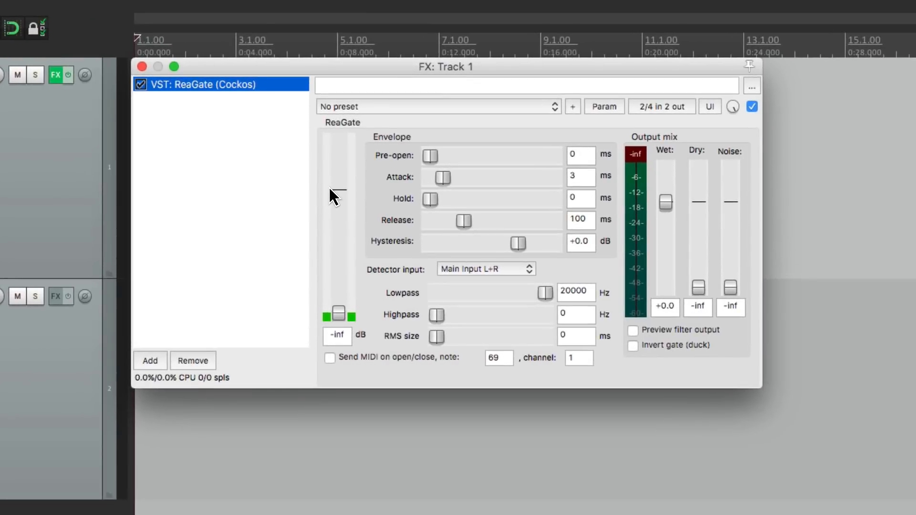
Add ReaEQ after the gate as a high pass at 218.8 Hz with 1.66-octave bandwidth
left_click(150, 361)
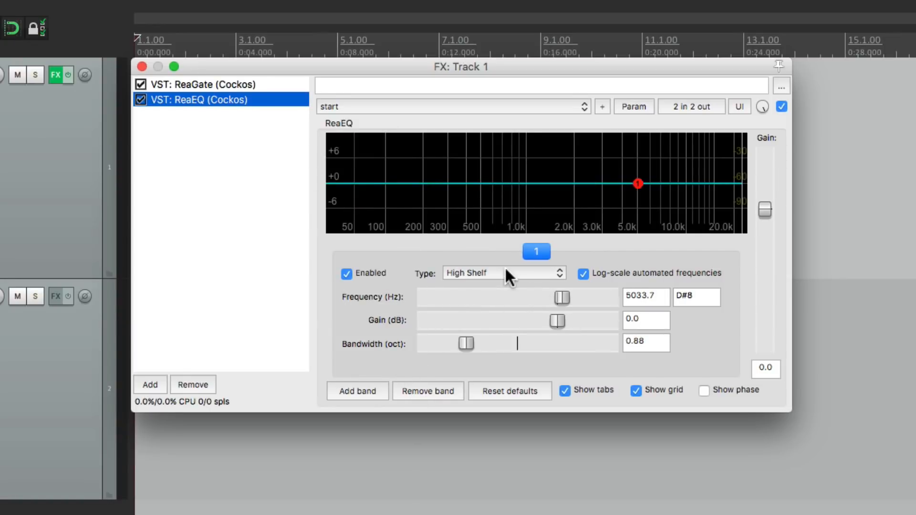
left_click(503, 273)
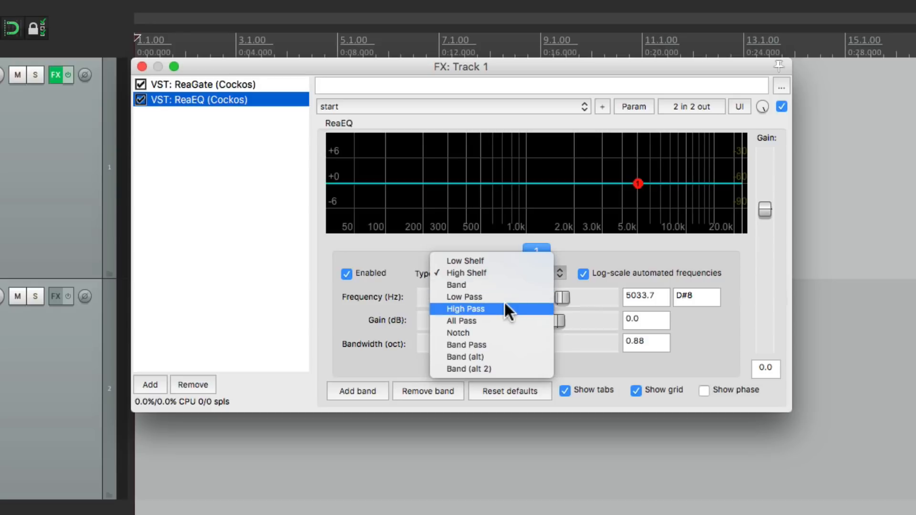
left_click(465, 309)
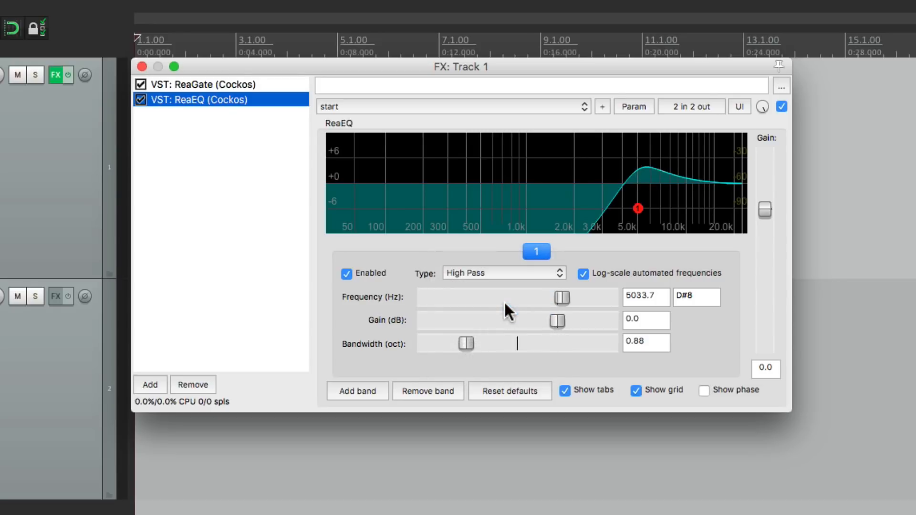
left_click_drag(466, 343, 492, 344)
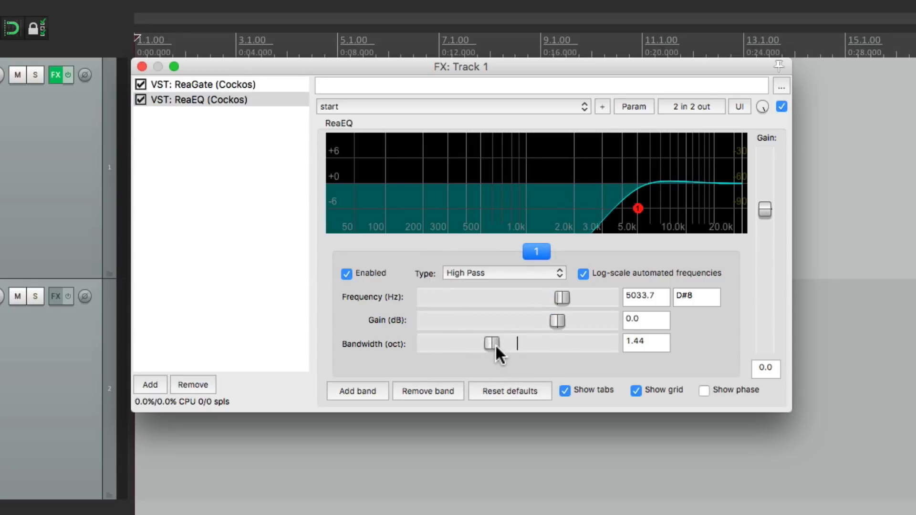
left_click_drag(561, 298, 471, 298)
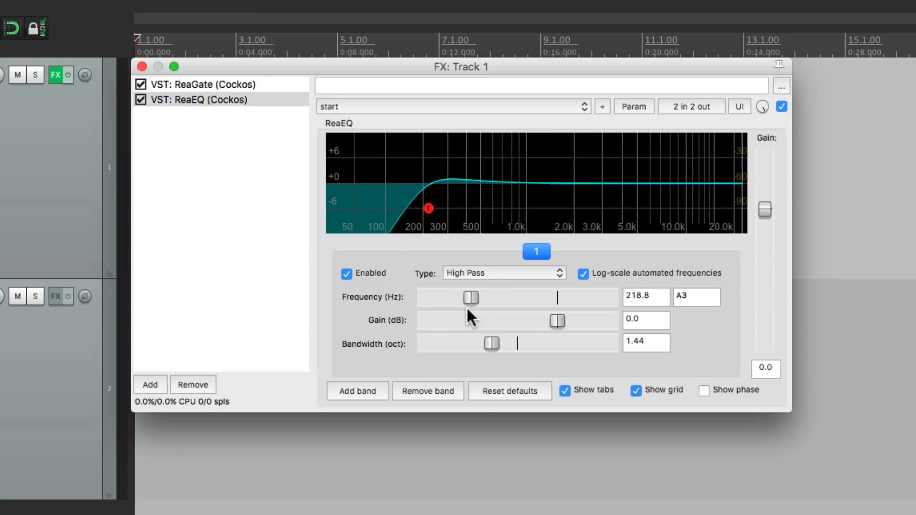
left_click_drag(491, 343, 501, 343)
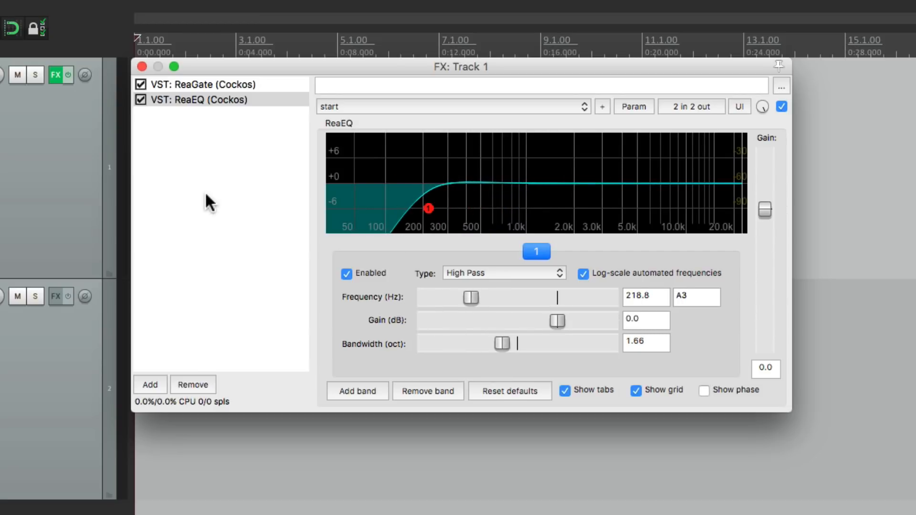
Add ReaComp after the EQ with 8.3:1 ratio, -14.3 dB threshold, 4.8 ms attack, 122 ms release
left_click(150, 384)
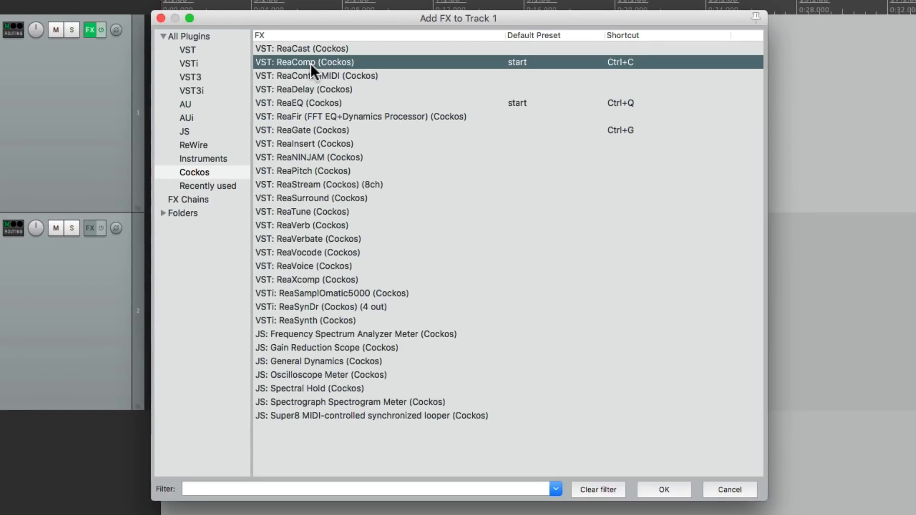
left_click(663, 489)
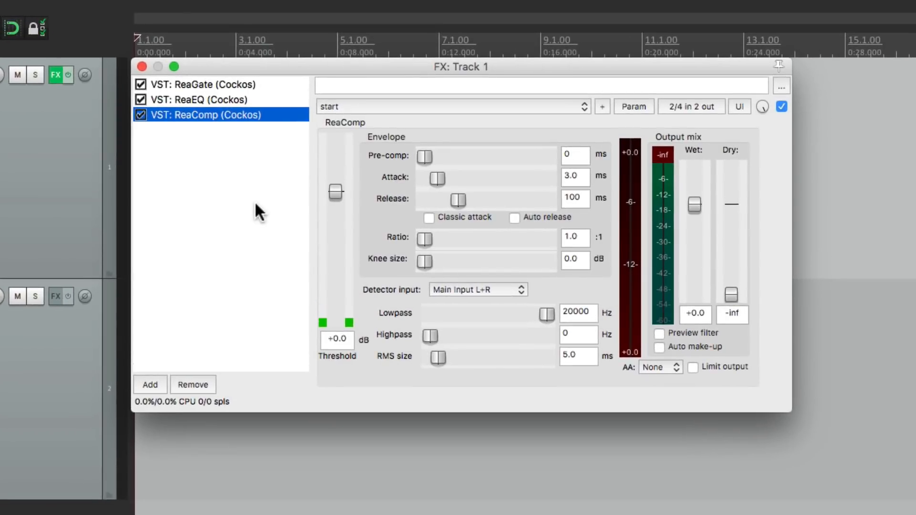
left_click_drag(425, 238, 463, 238)
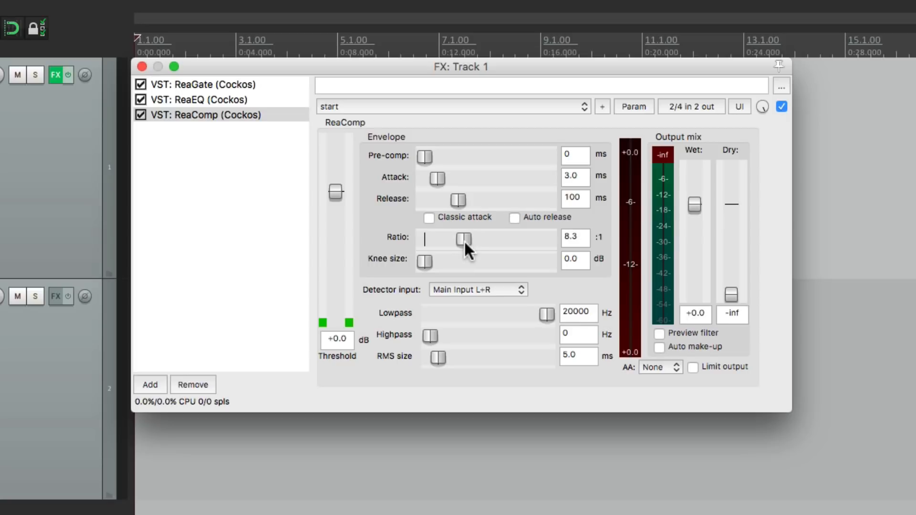
left_click_drag(336, 191, 336, 242)
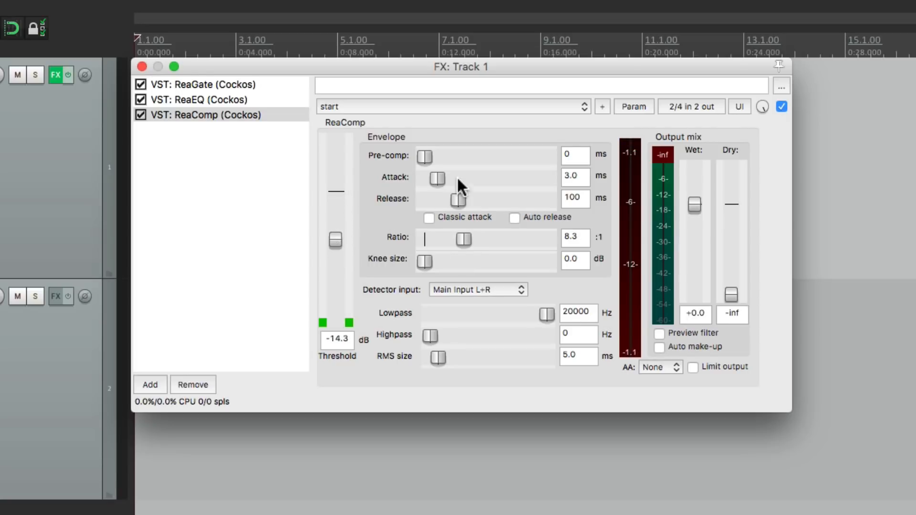
left_click_drag(437, 178, 459, 201)
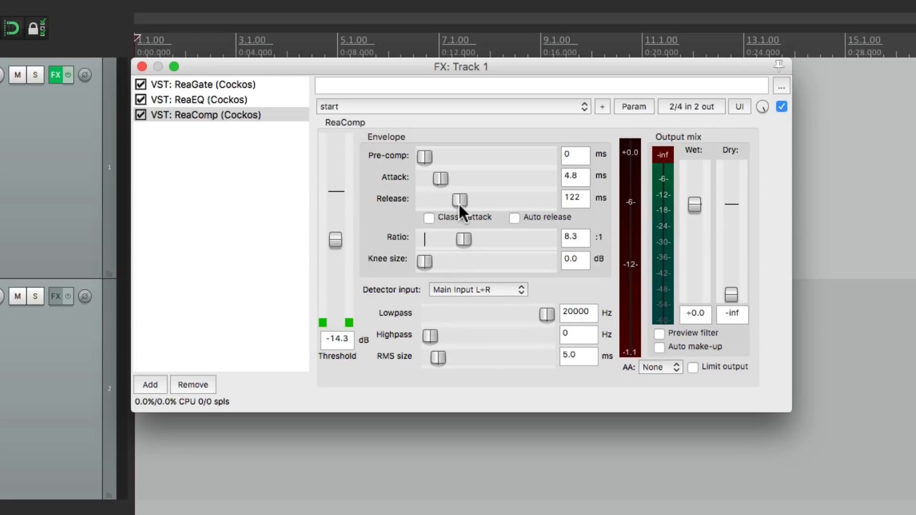
mouse_move(214, 174)
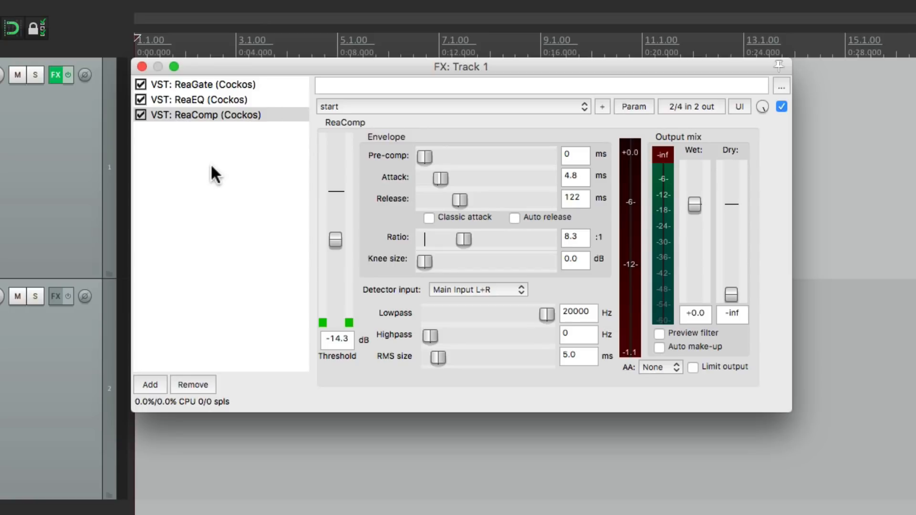
Add a second ReaEQ and set band 2 to a high shelf at 4386.2 Hz, +8 dB
left_click(150, 385)
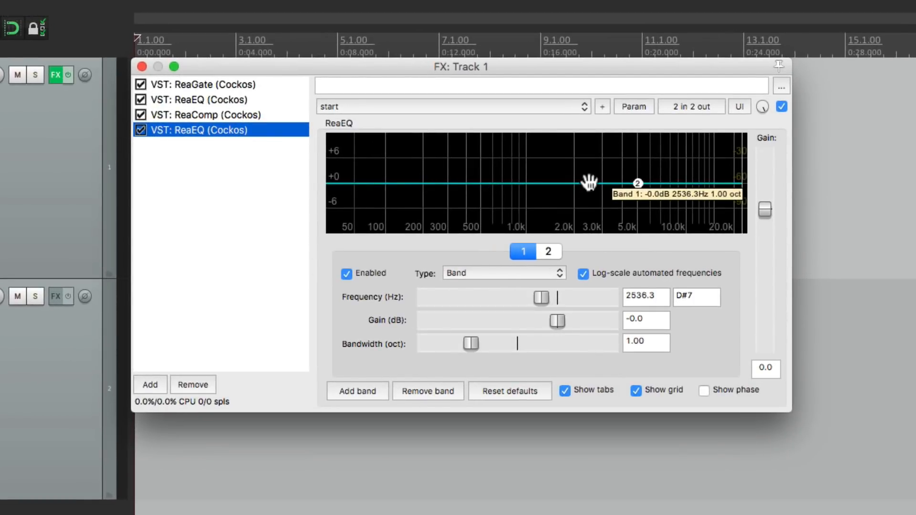
left_click(548, 251)
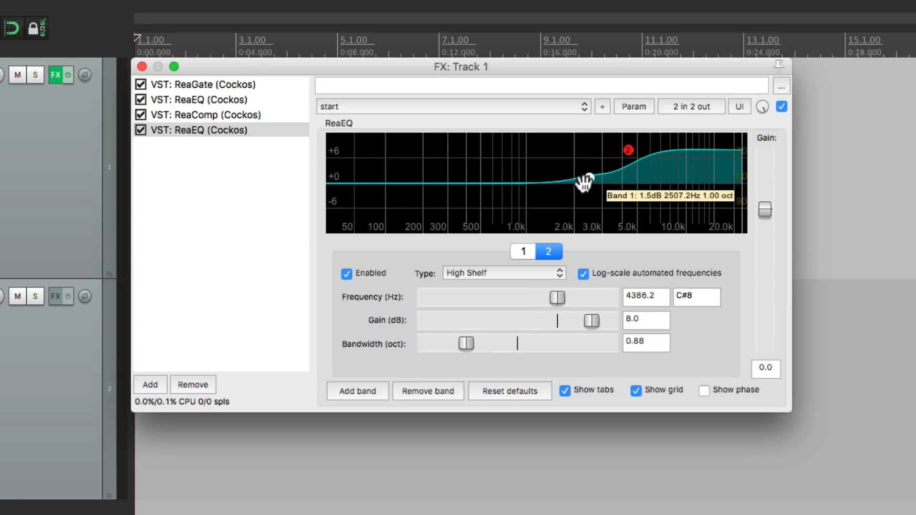
mouse_move(285, 278)
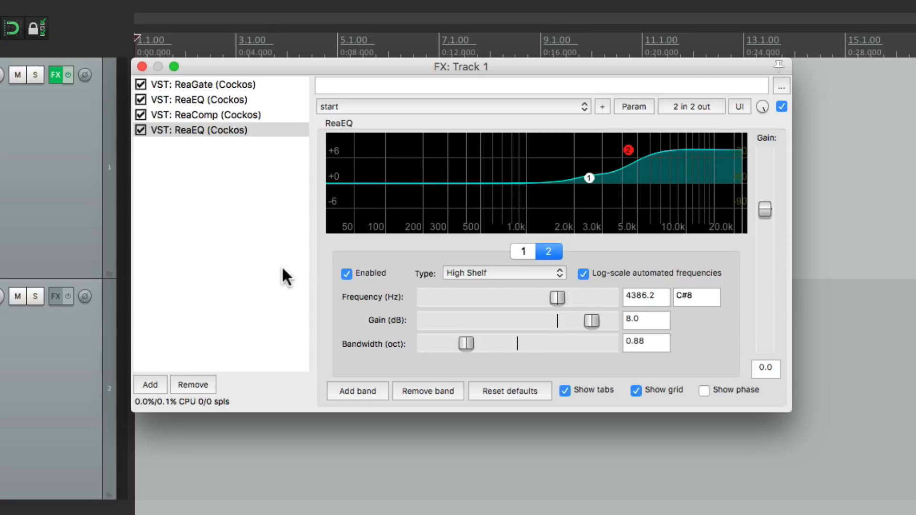
mouse_move(290, 97)
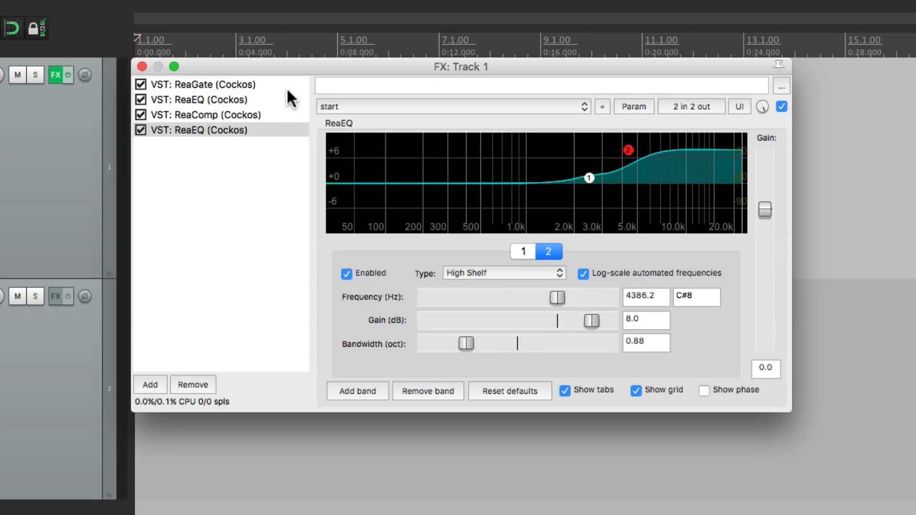
Review the high-pass ReaEQ, ReaComp and high-shelf ReaEQ entries in Track 1's chain
left_click(205, 99)
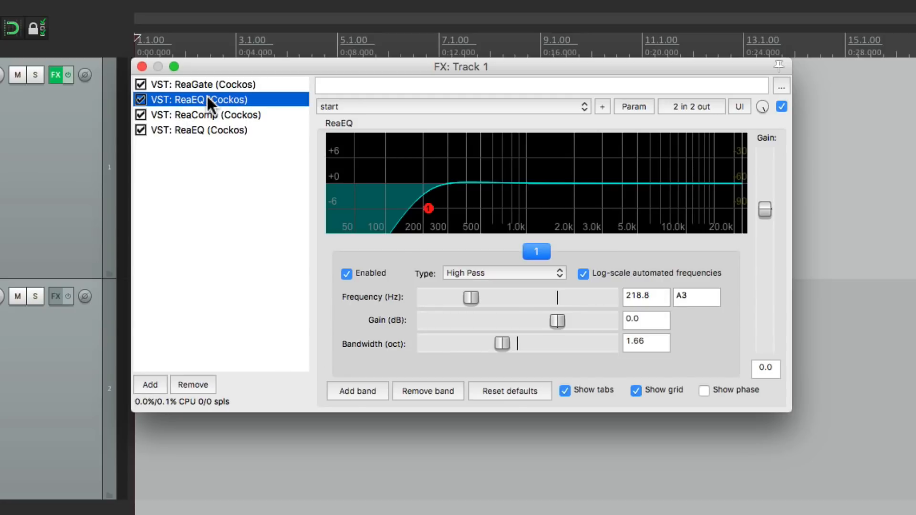
left_click(205, 115)
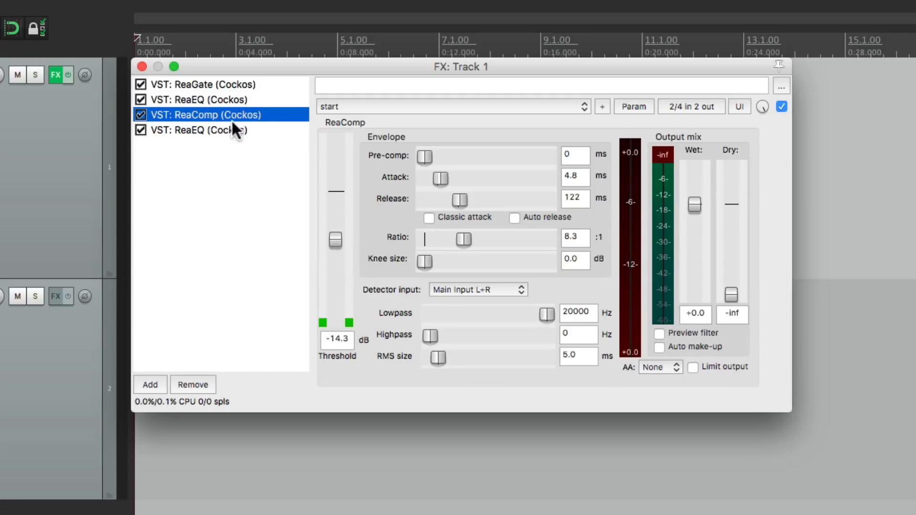
left_click(201, 130)
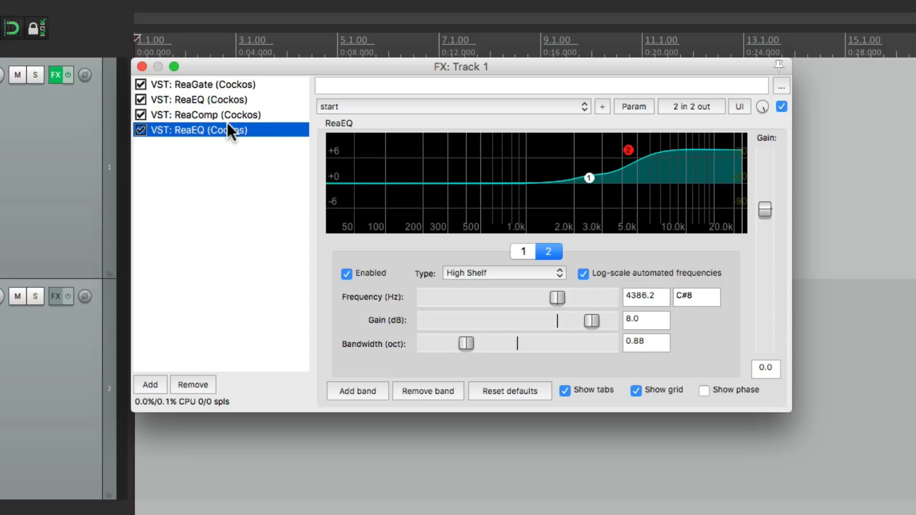
mouse_move(424, 287)
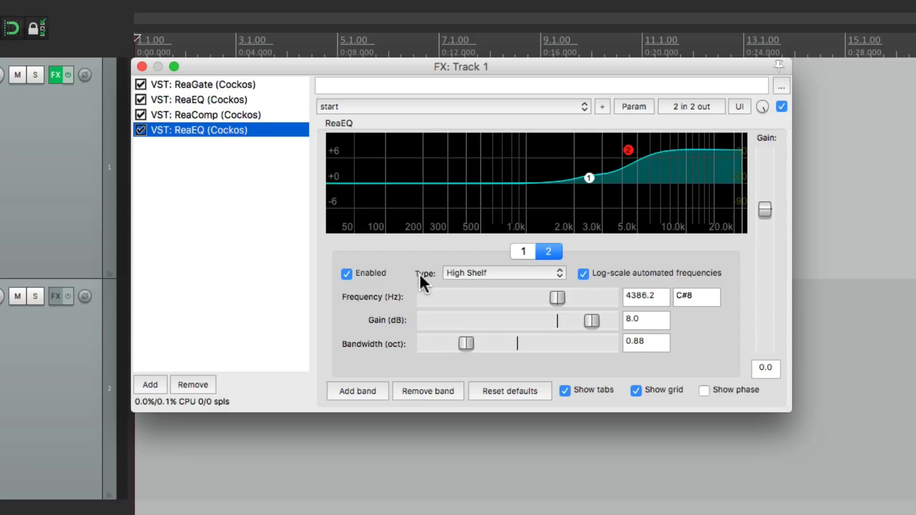
mouse_move(286, 243)
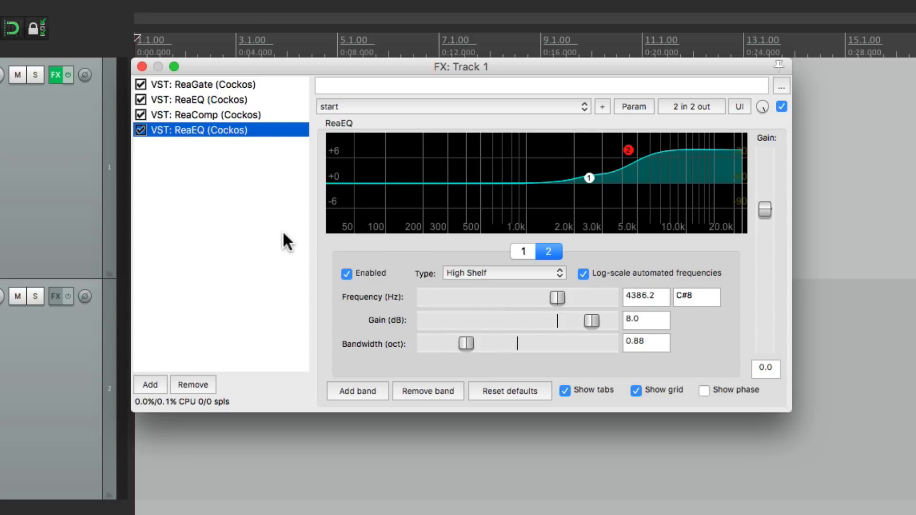
mouse_move(262, 92)
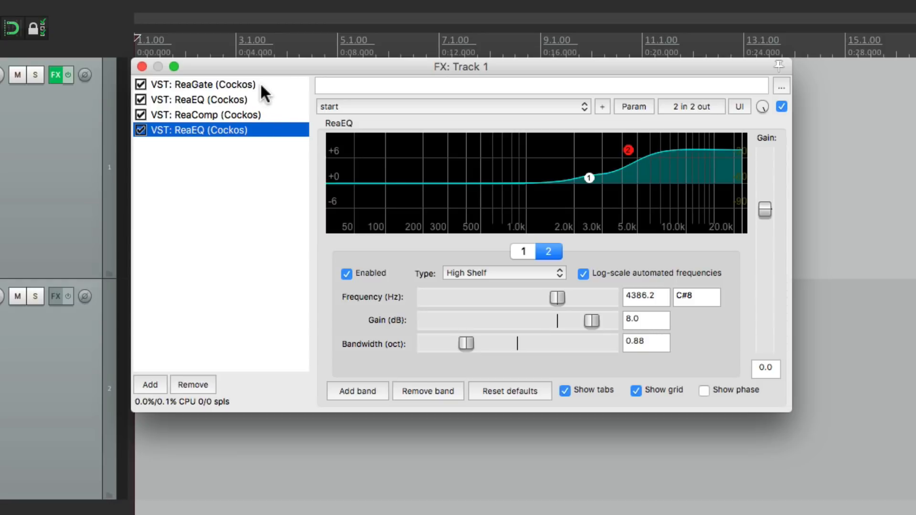
Float Track 1's plug-ins into separate tiled windows, then hide them to show the track view
double_click(198, 84)
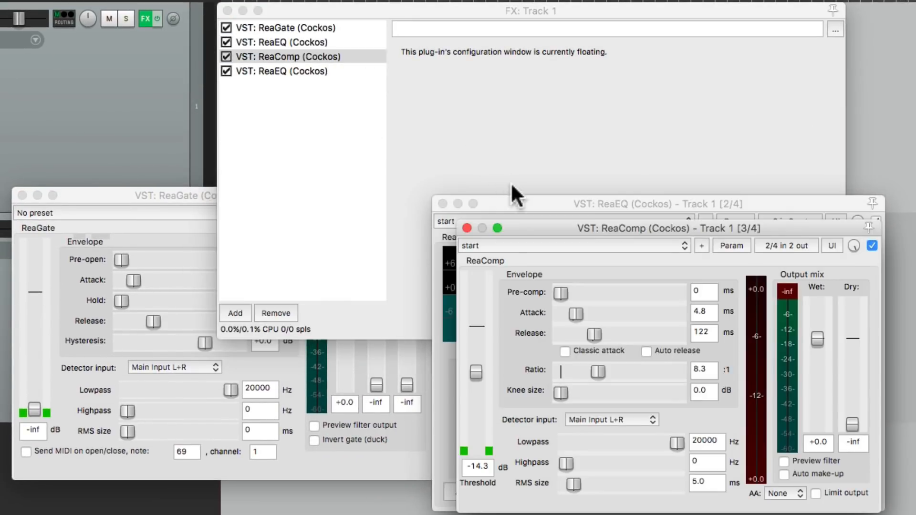
left_click(298, 54)
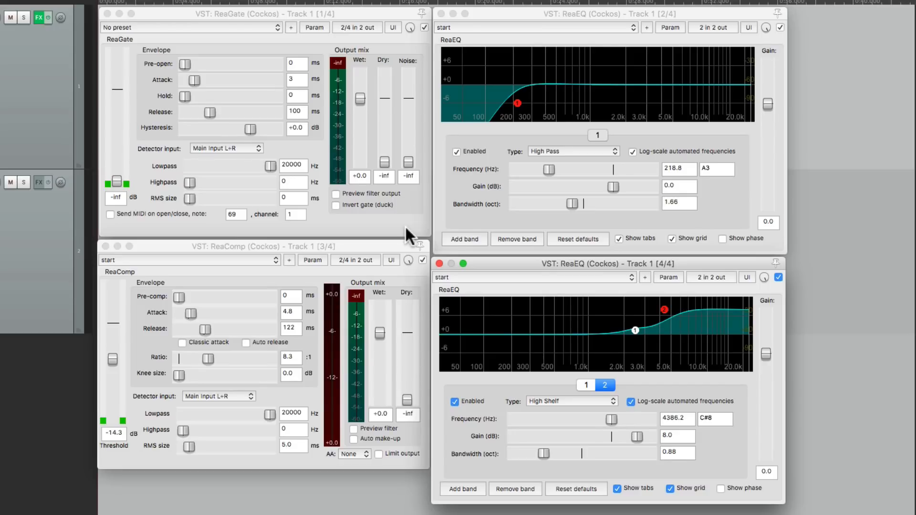
mouse_move(217, 87)
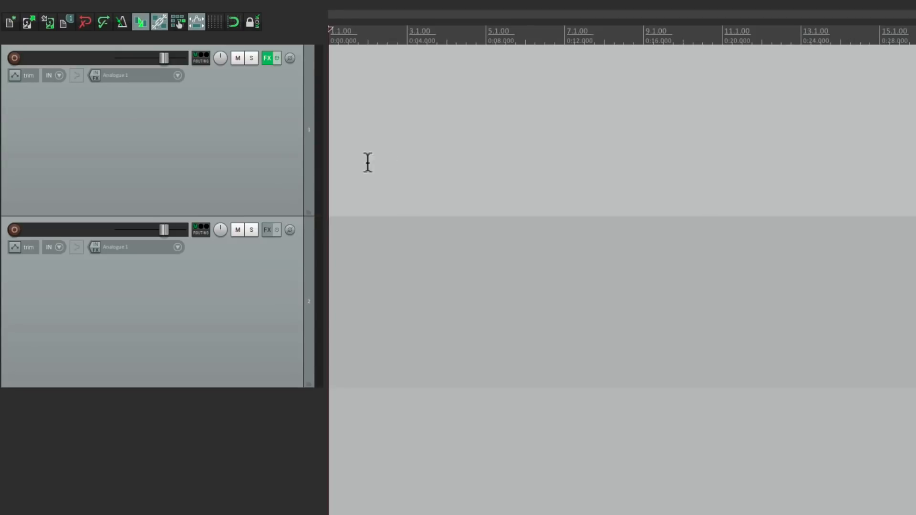
Show Track 1's effects chain window, focus it, then close it again
left_click(267, 58)
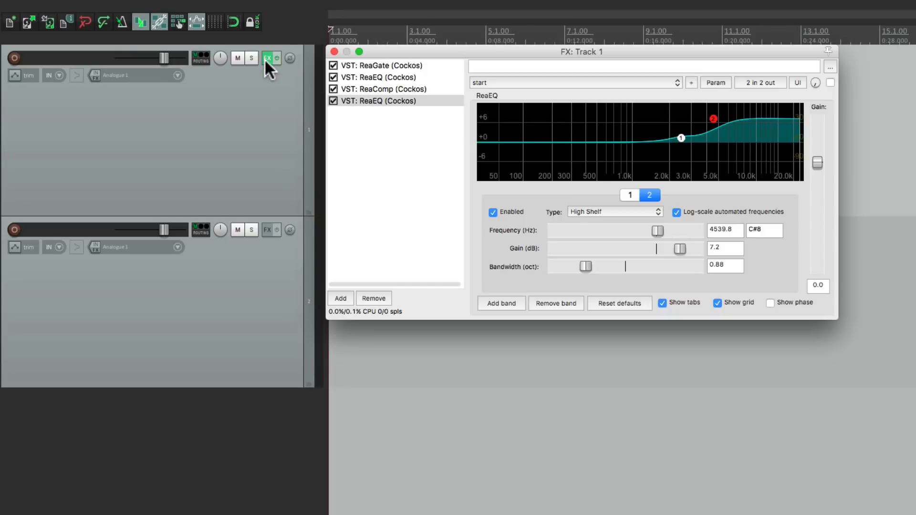
left_click(379, 100)
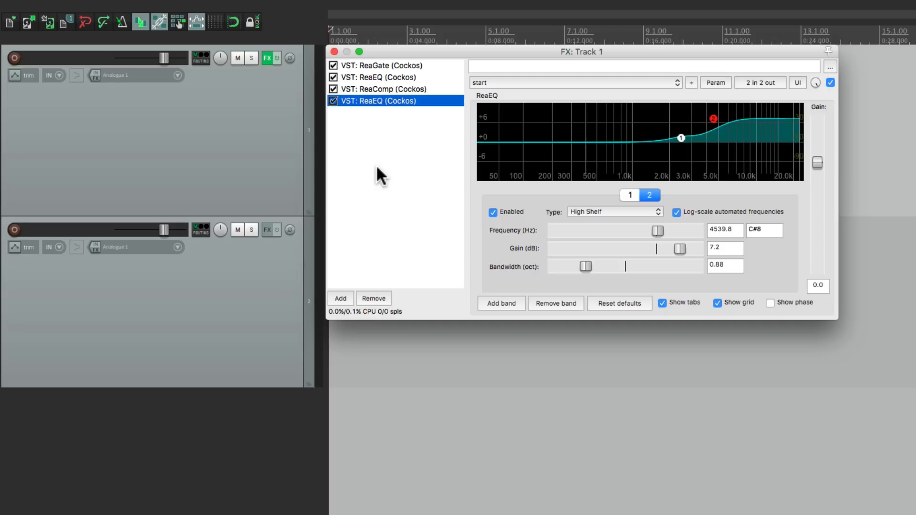
left_click(334, 52)
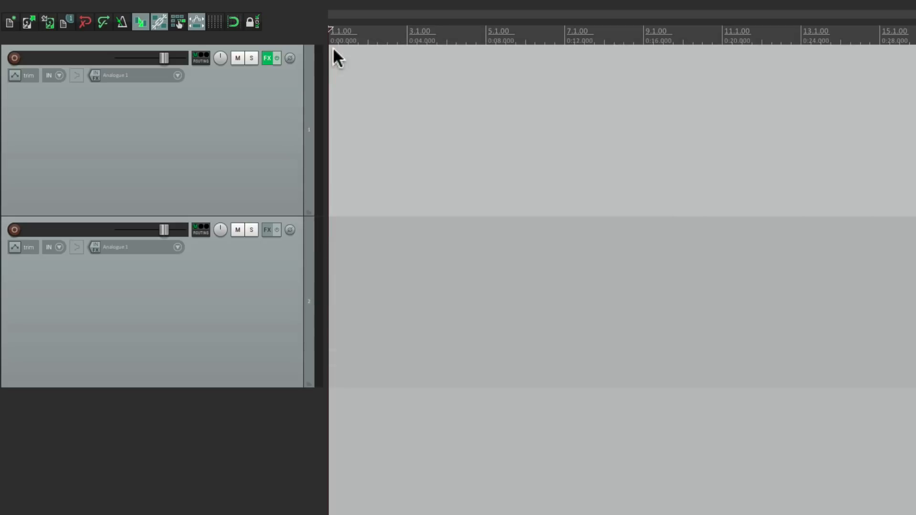
mouse_move(280, 161)
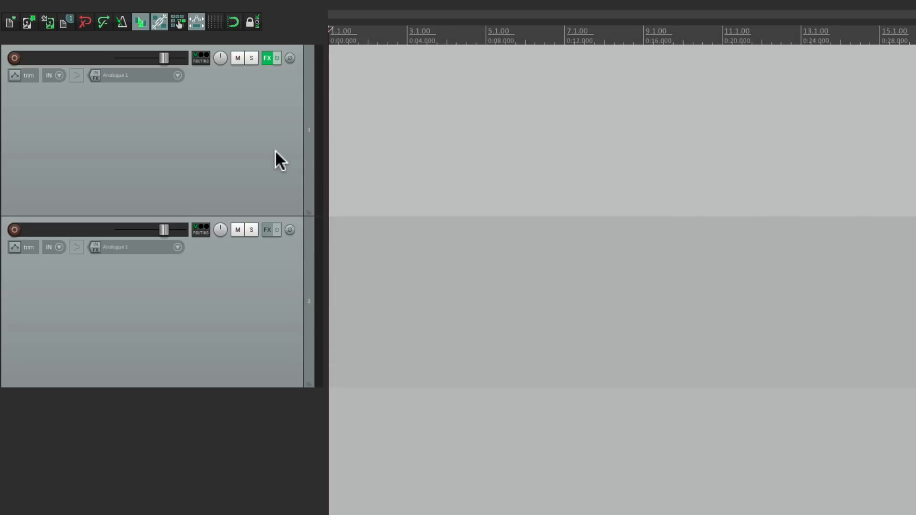
Show the full Actions list from the Actions menu
left_click(367, 7)
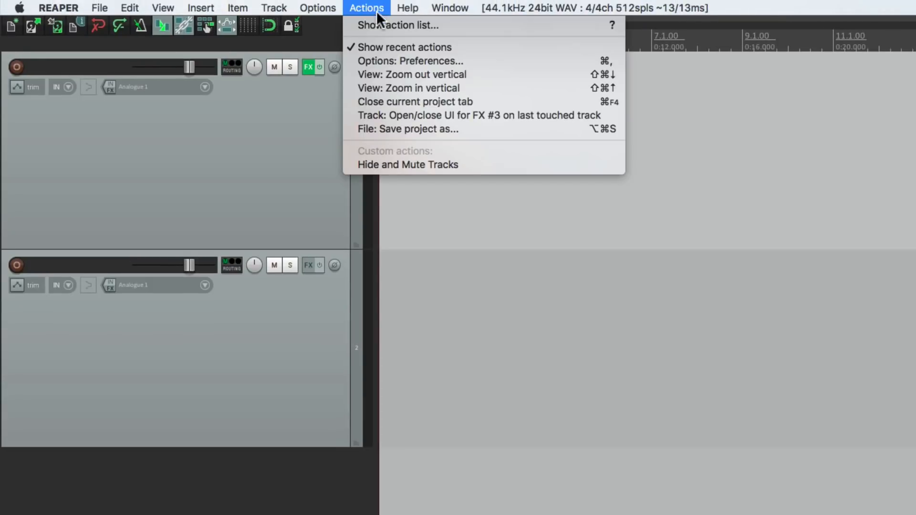
left_click(366, 7)
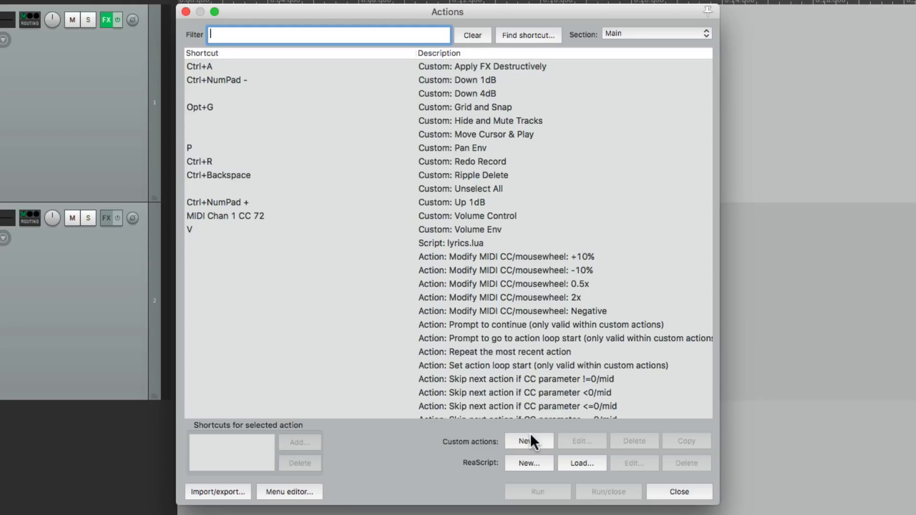
Start a new custom action, filter 'open close' and add the Open/close UI for FX steps
left_click(528, 441)
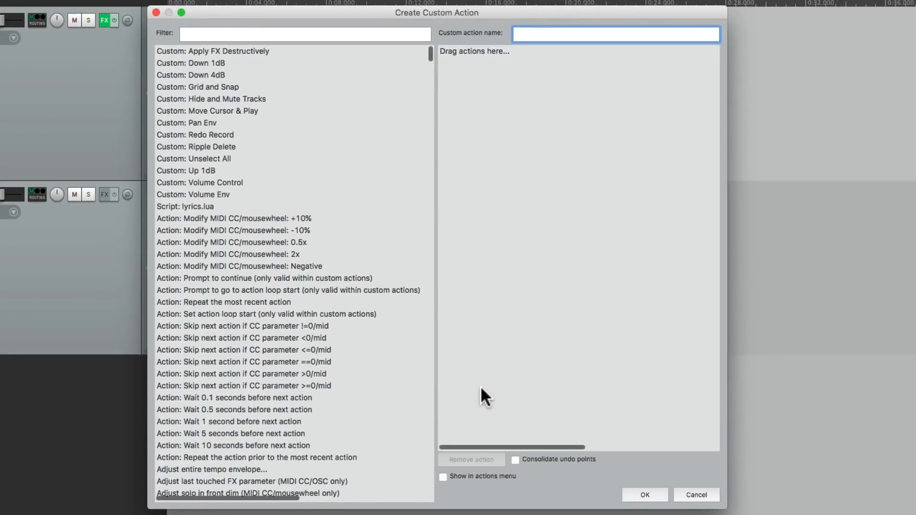
type("o")
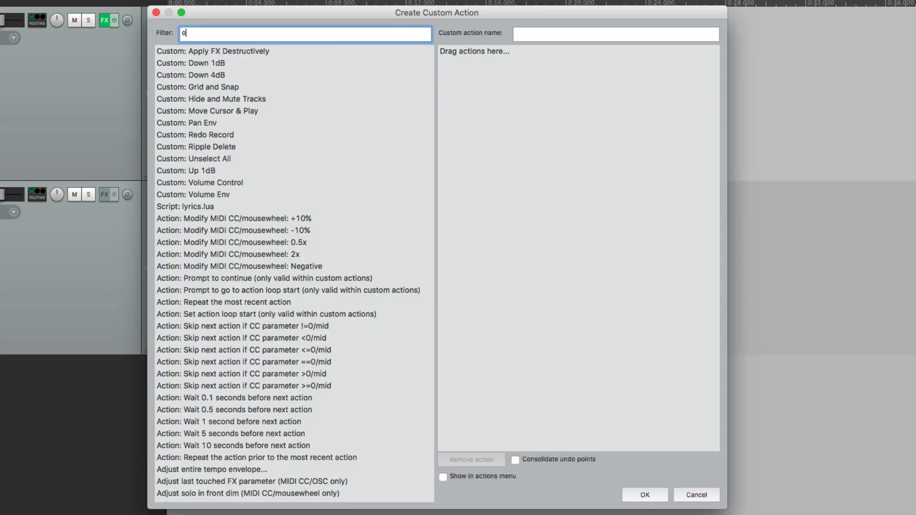
type("pen close")
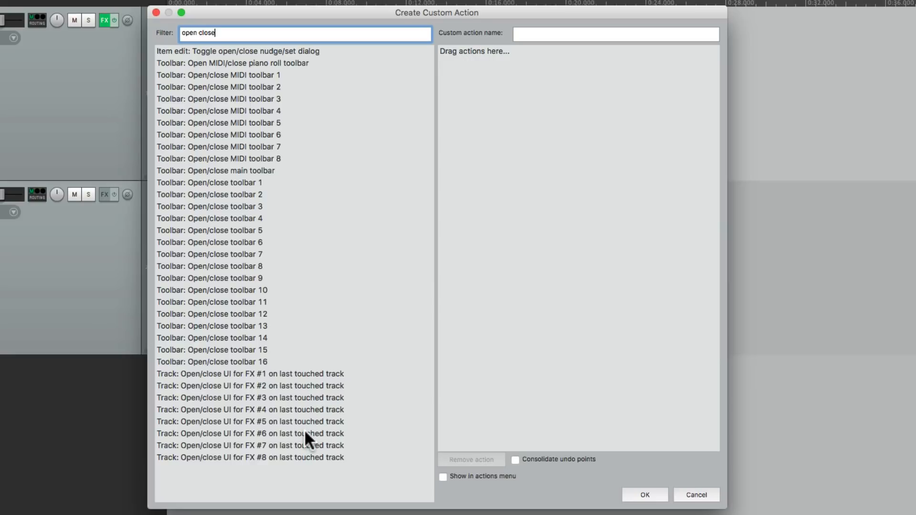
mouse_move(628, 259)
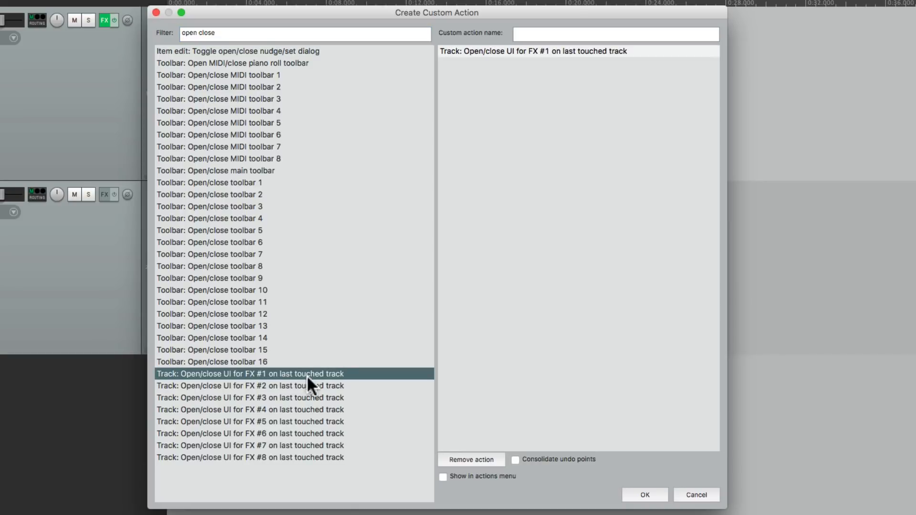
double_click(250, 385)
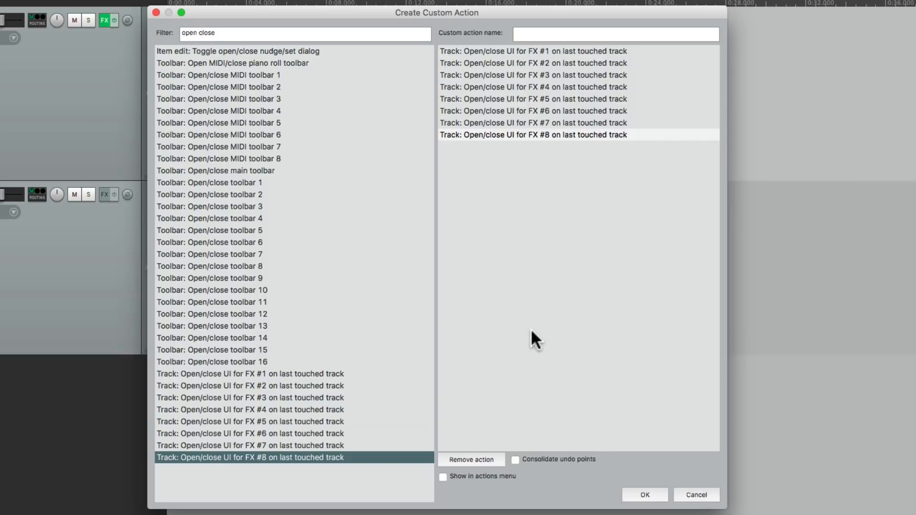
Name the custom action 'Open Close ALL FX', save it and select it in the Actions list
type("Open")
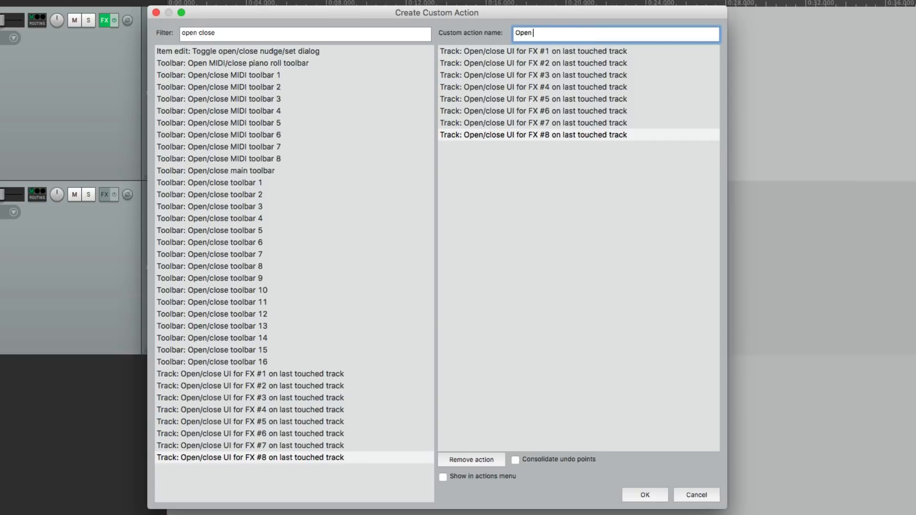
type("Close ALL FX")
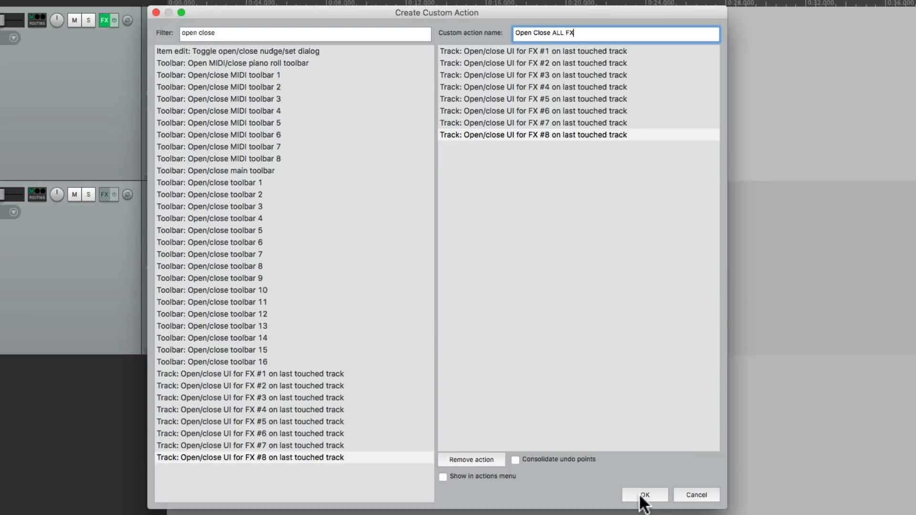
left_click(643, 495)
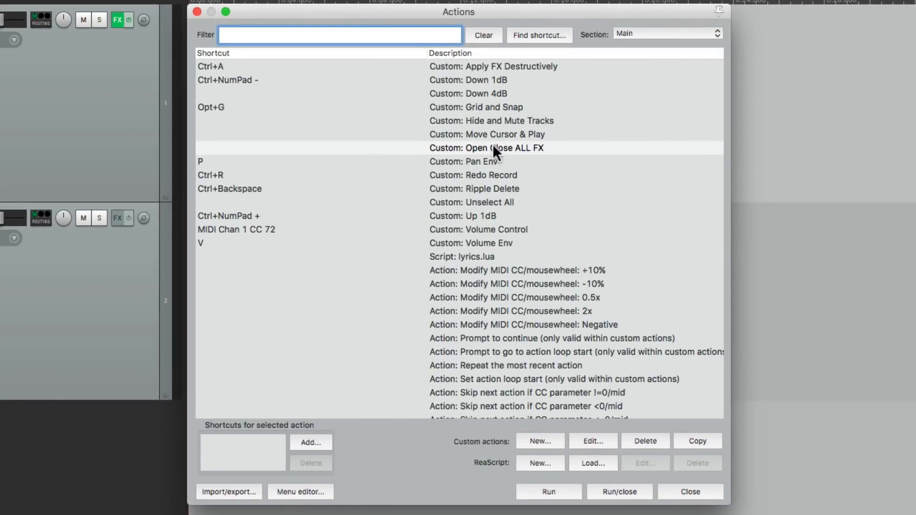
left_click(486, 148)
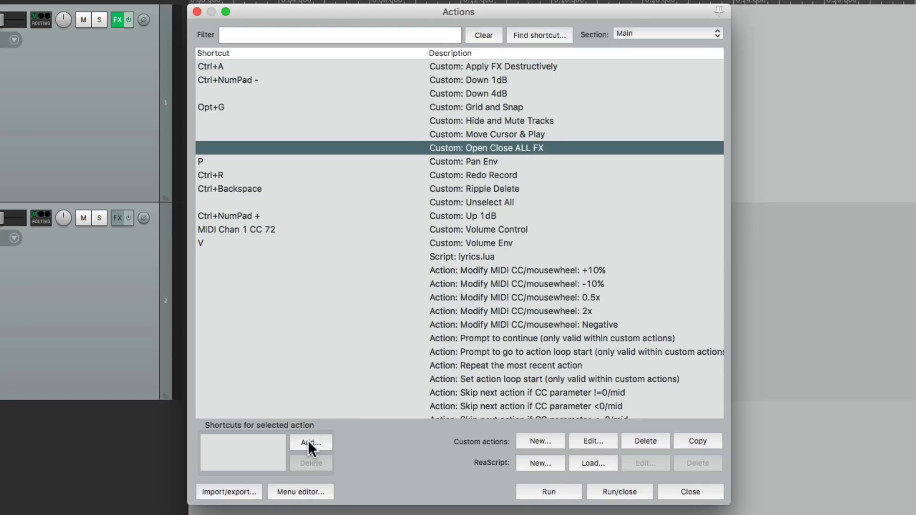
Assign the Cmd+F shortcut to the Open Close ALL FX custom action
left_click(310, 442)
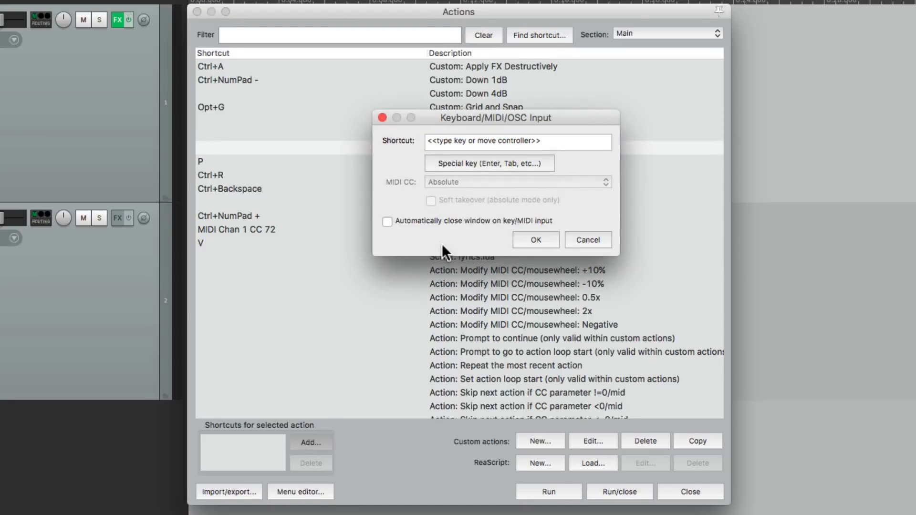
key("Cmd+F")
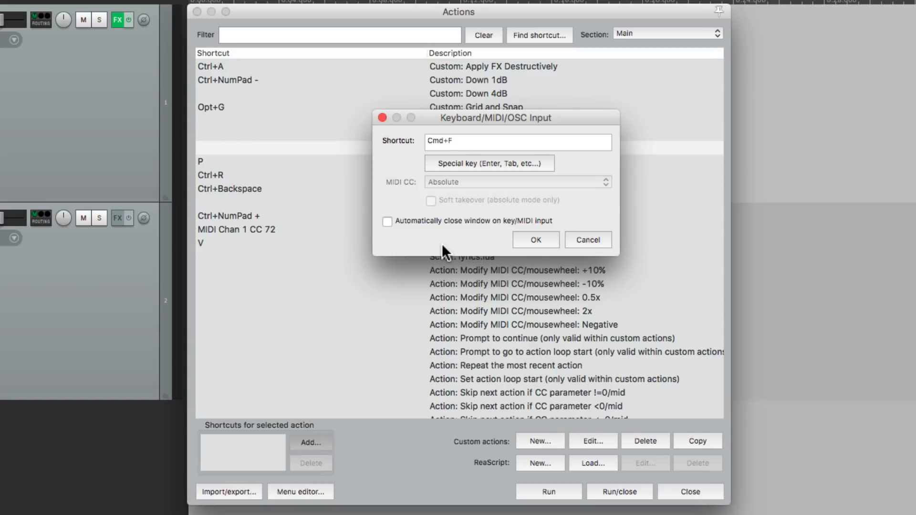
left_click(534, 240)
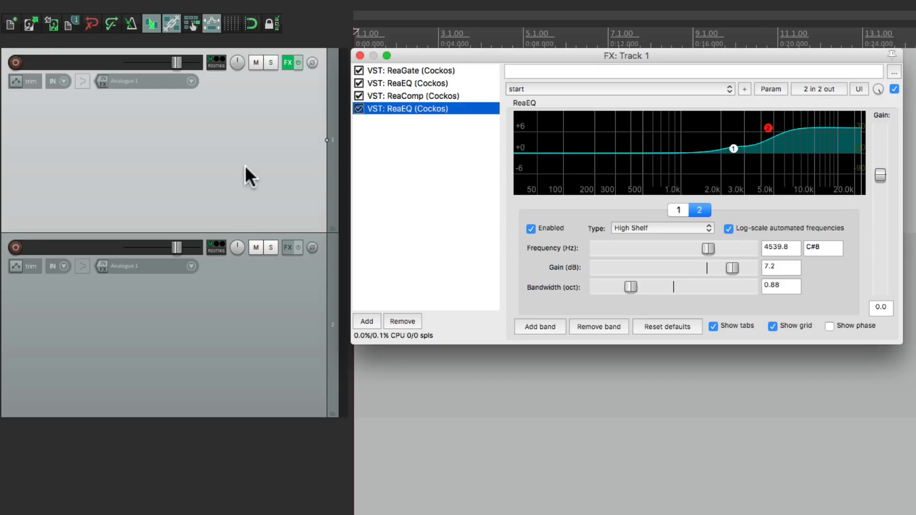
mouse_move(371, 196)
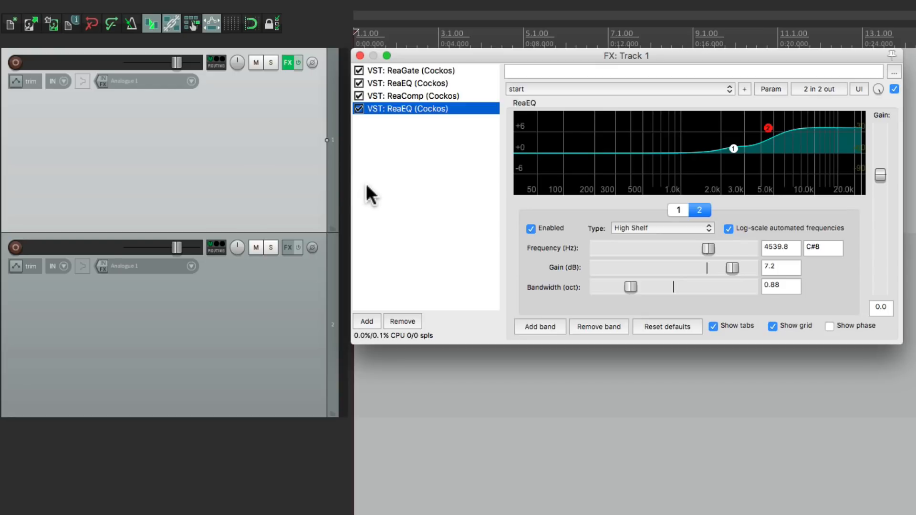
mouse_move(426, 184)
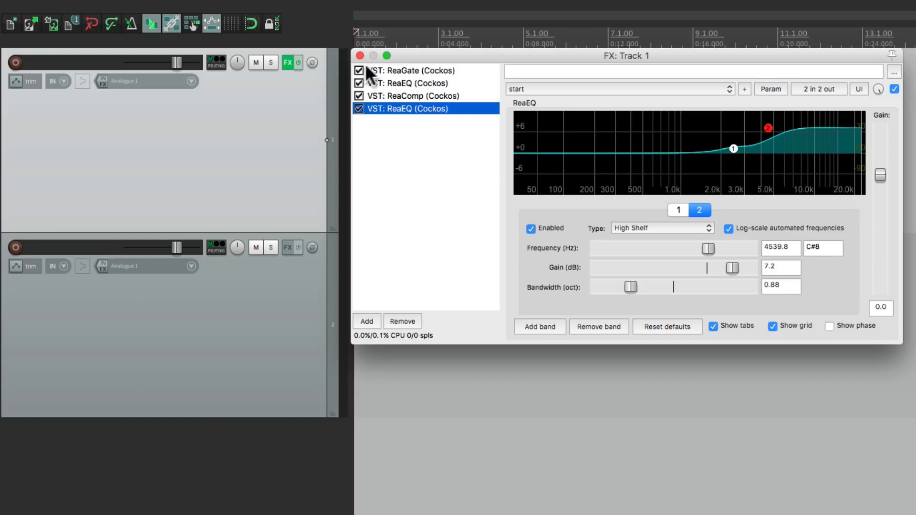
Enable 'Auto-float newly created FX windows' in the Plug-ins preferences
left_click(296, 6)
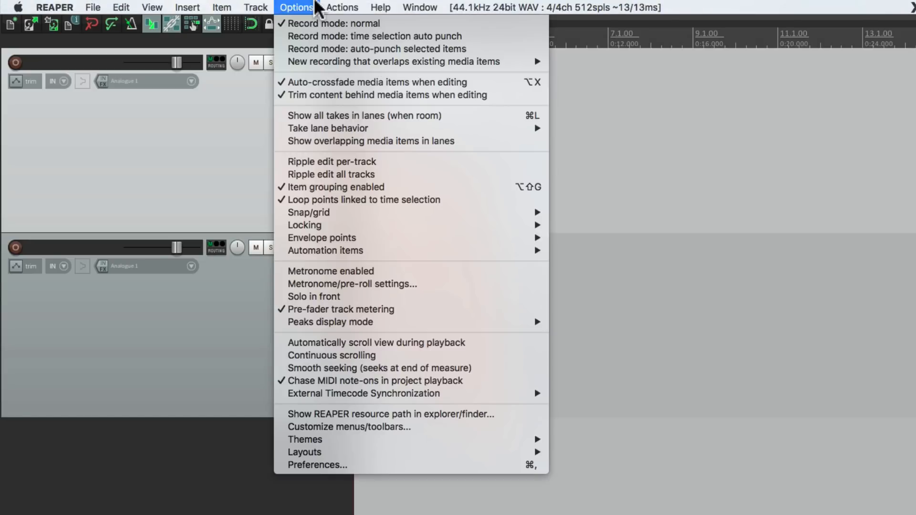
mouse_move(316, 465)
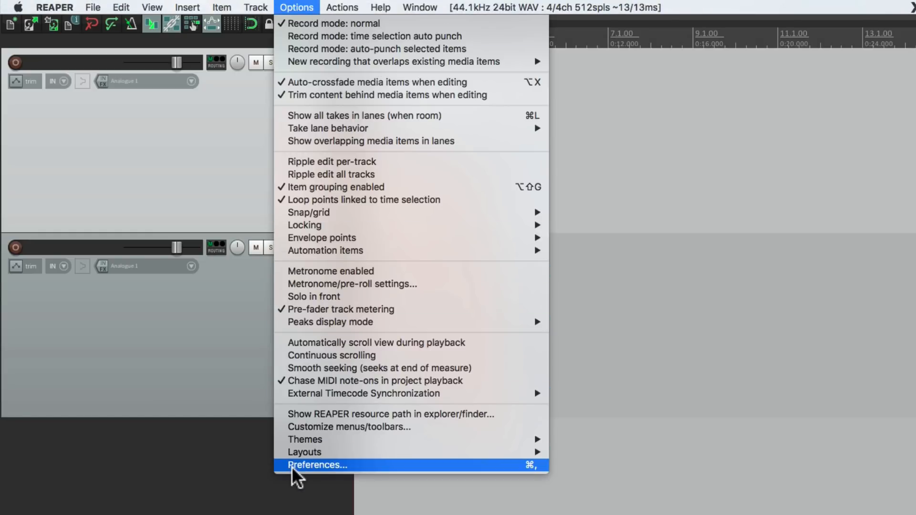
left_click(317, 465)
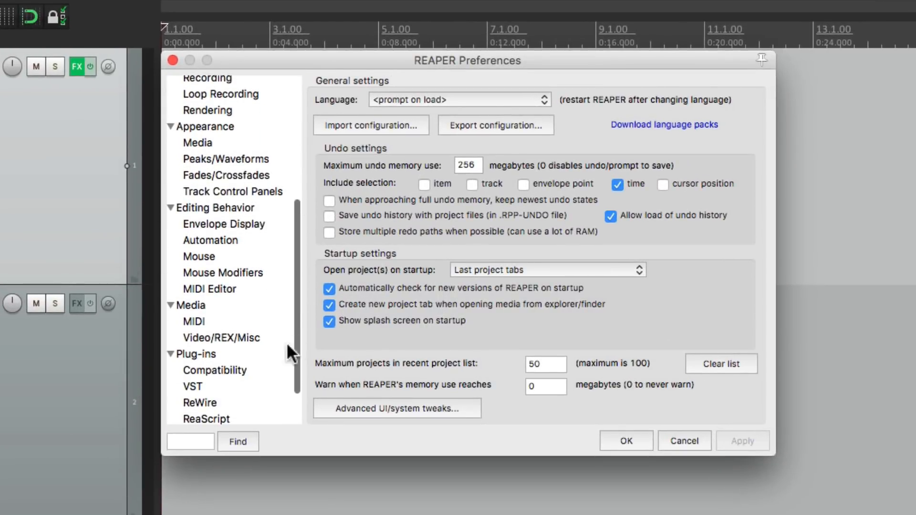
left_click(195, 353)
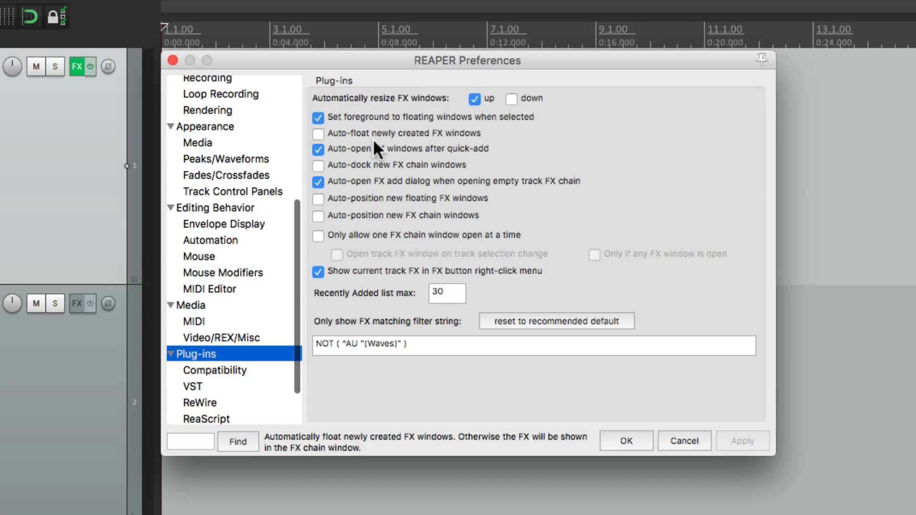
mouse_move(425, 151)
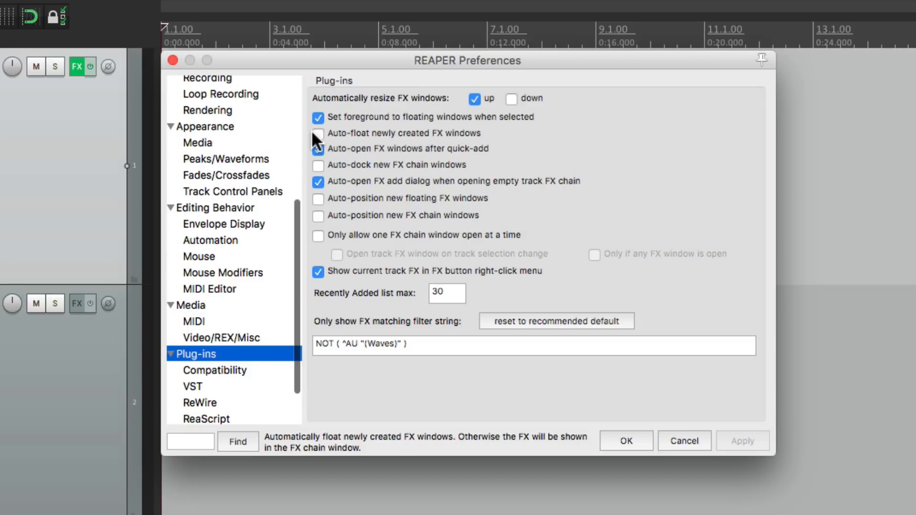
left_click(318, 134)
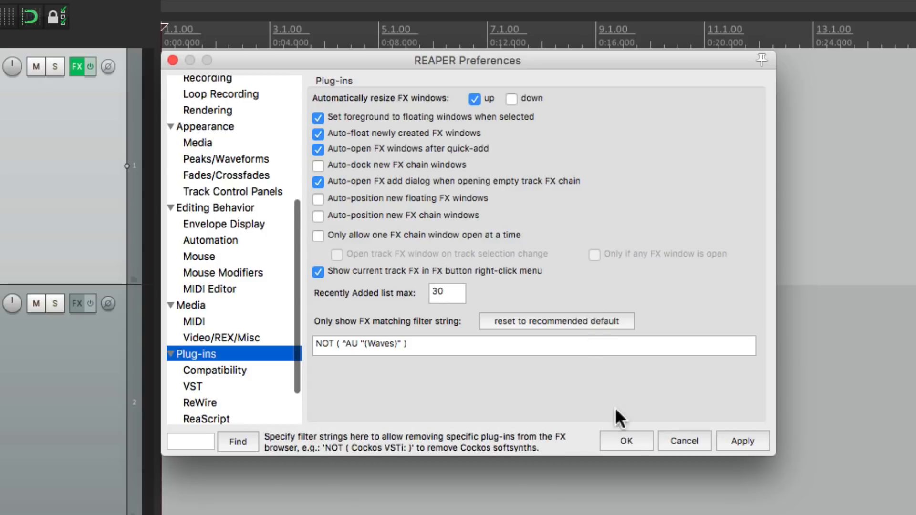
left_click(625, 441)
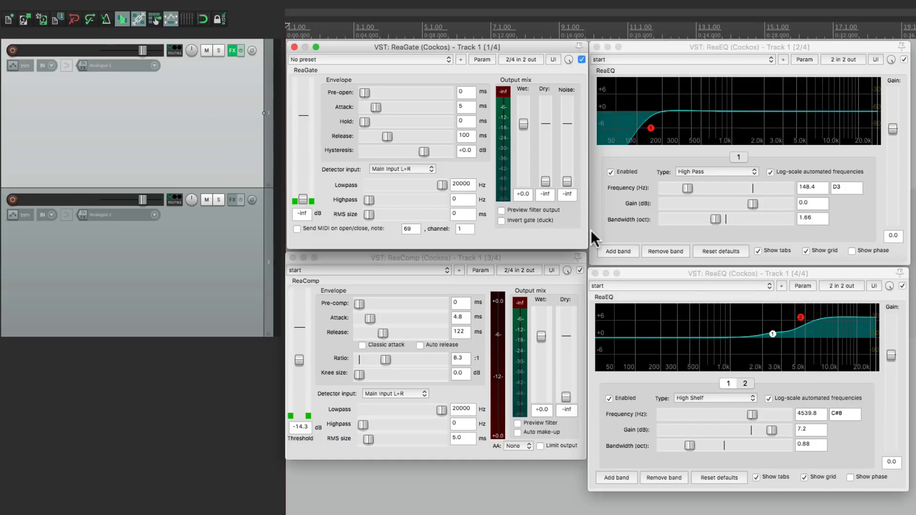
Tile Track 1's ReaGate, ReaEQ, ReaComp and ReaEQ windows as a rack, then hide them with the shortcut
left_click_drag(689, 188, 686, 189)
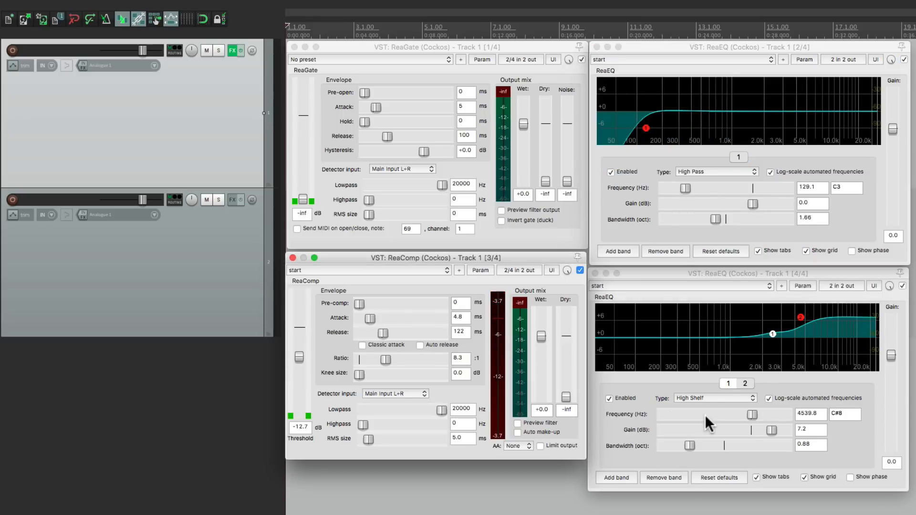
left_click(745, 384)
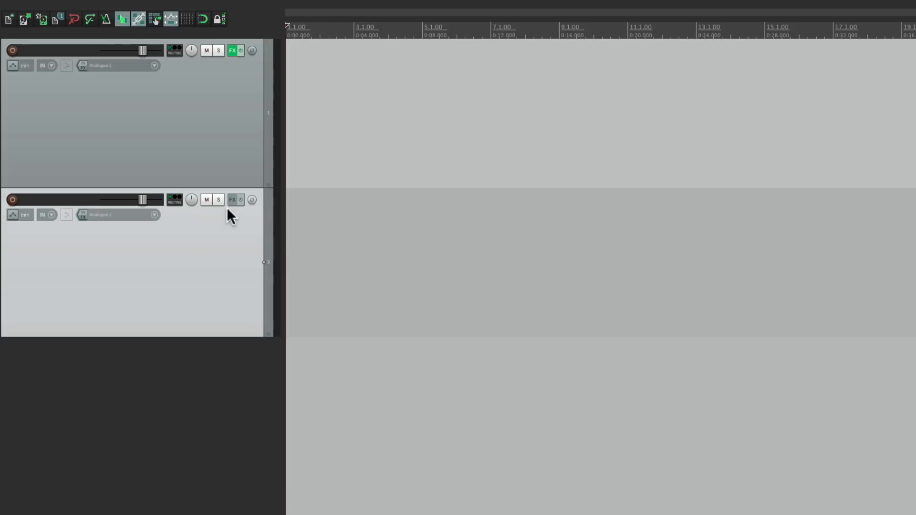
Load the 'Rocket Multiband Compressor' FX chain onto Track 2
left_click(232, 200)
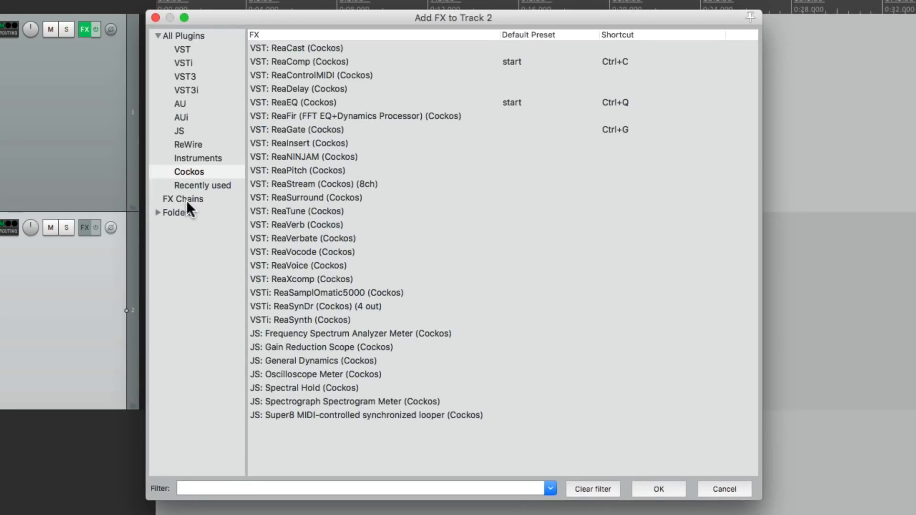
left_click(183, 198)
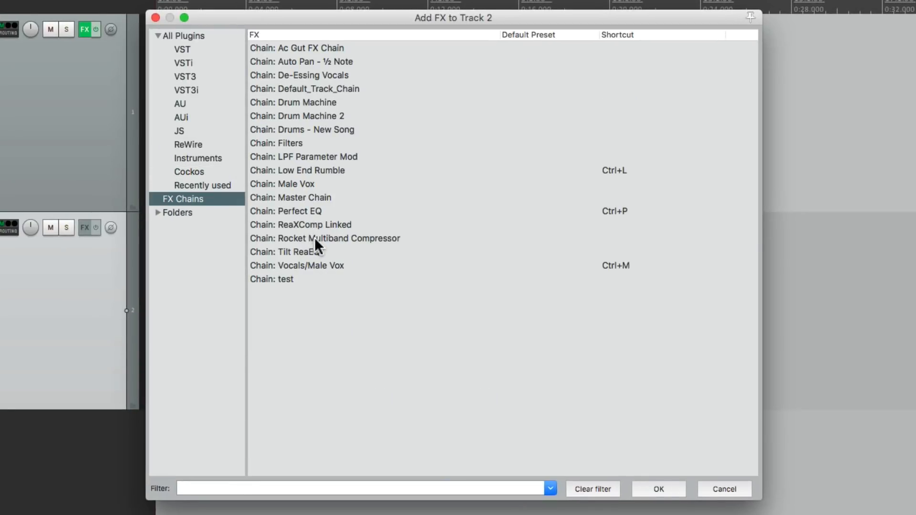
left_click(324, 238)
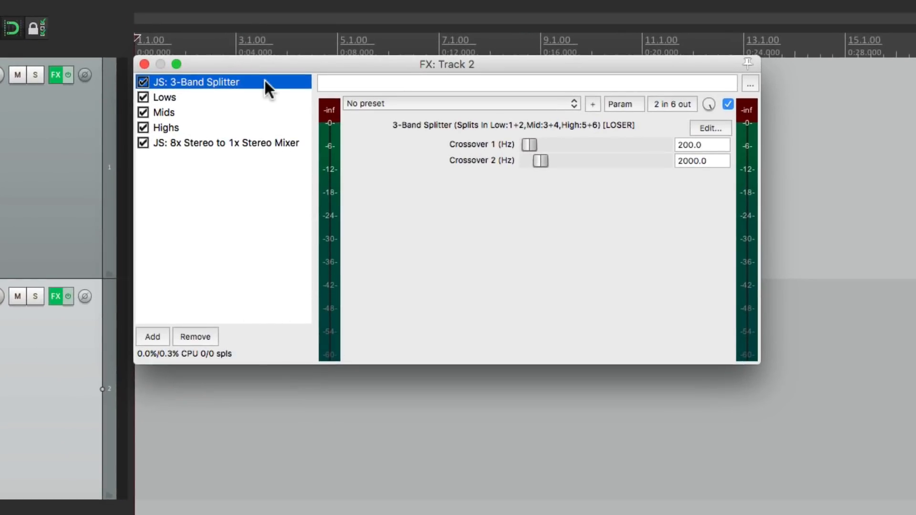
mouse_move(582, 222)
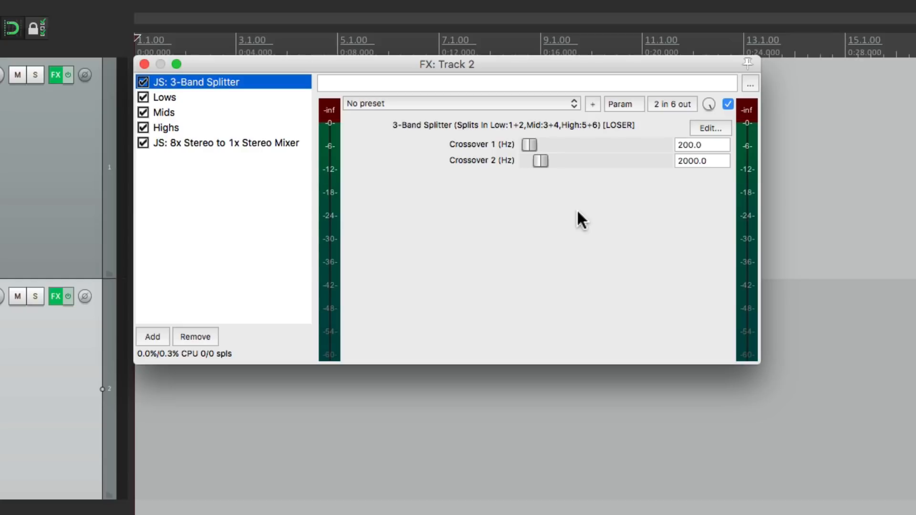
mouse_move(616, 202)
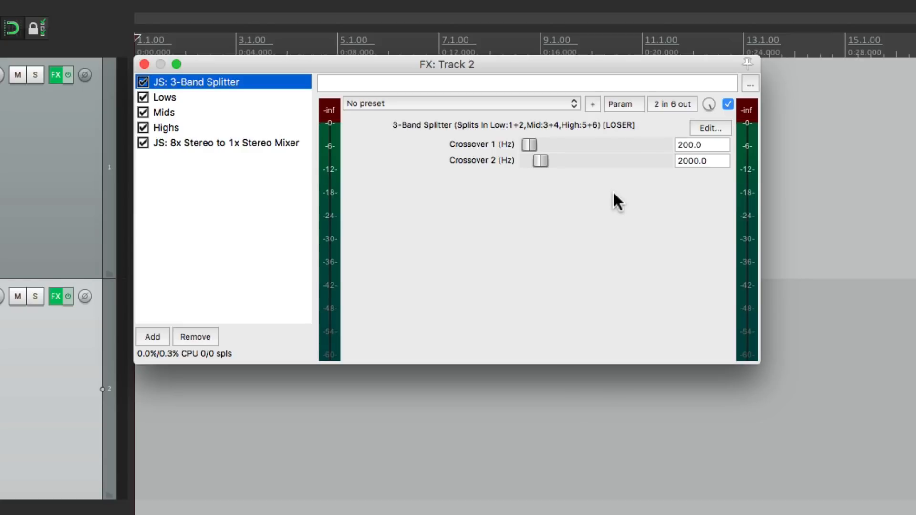
Review the Lows and Mids compressors and the 8x Stereo to 1x Stereo Mixer in the chain
left_click(165, 98)
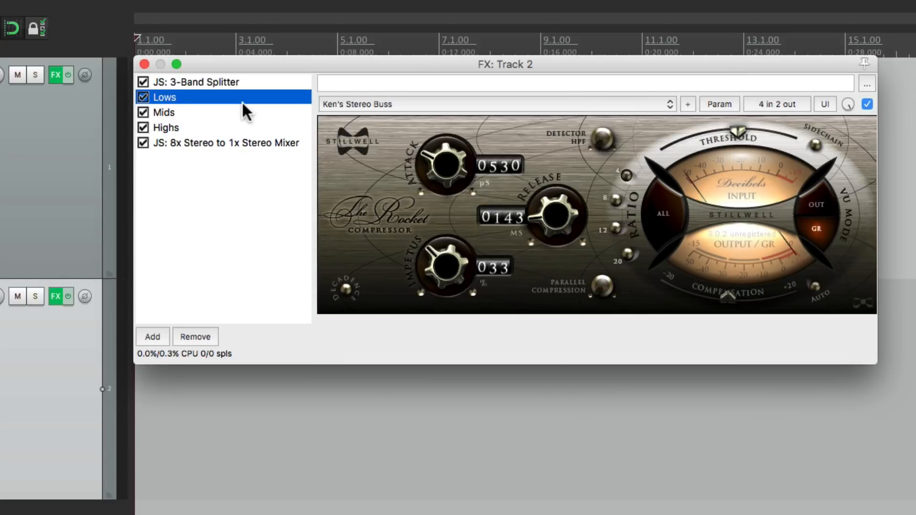
left_click(165, 113)
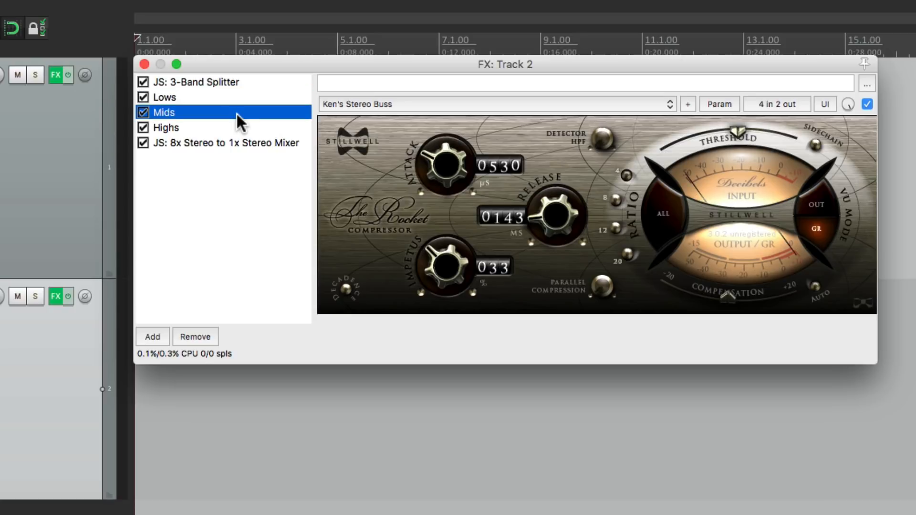
left_click(226, 142)
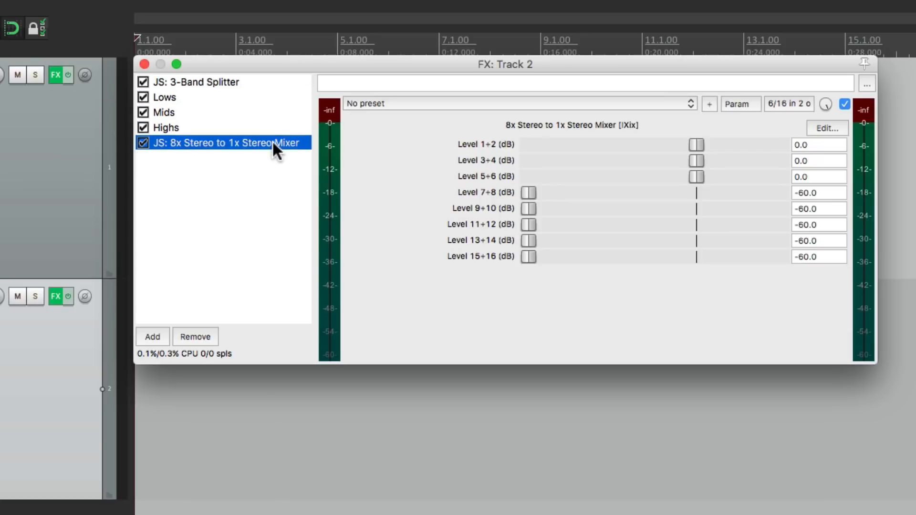
mouse_move(498, 295)
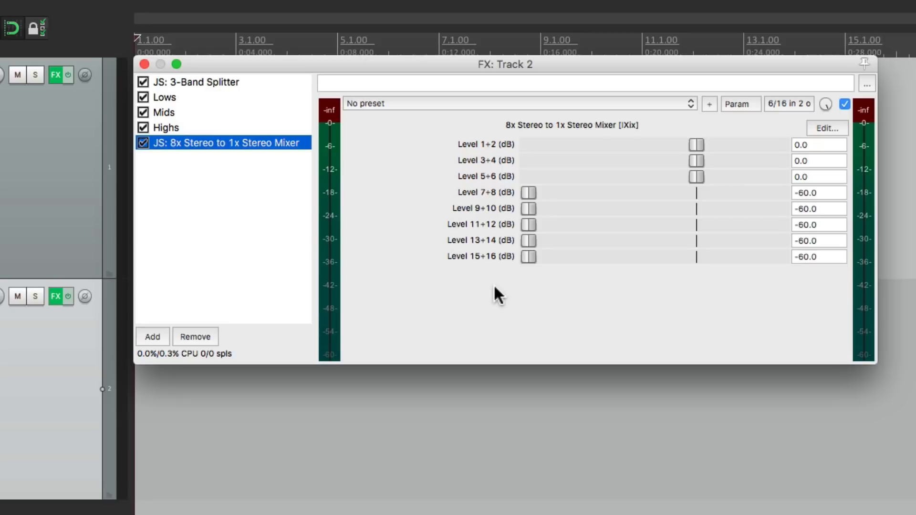
mouse_move(444, 229)
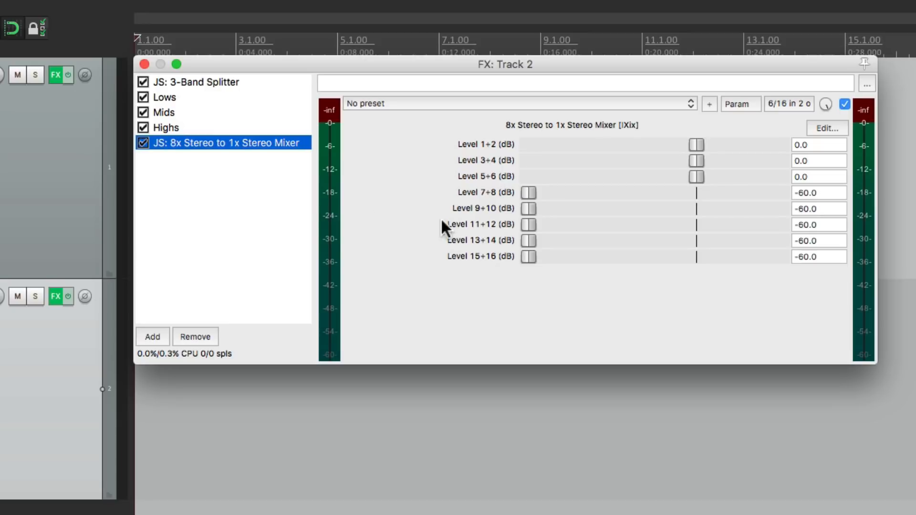
mouse_move(292, 207)
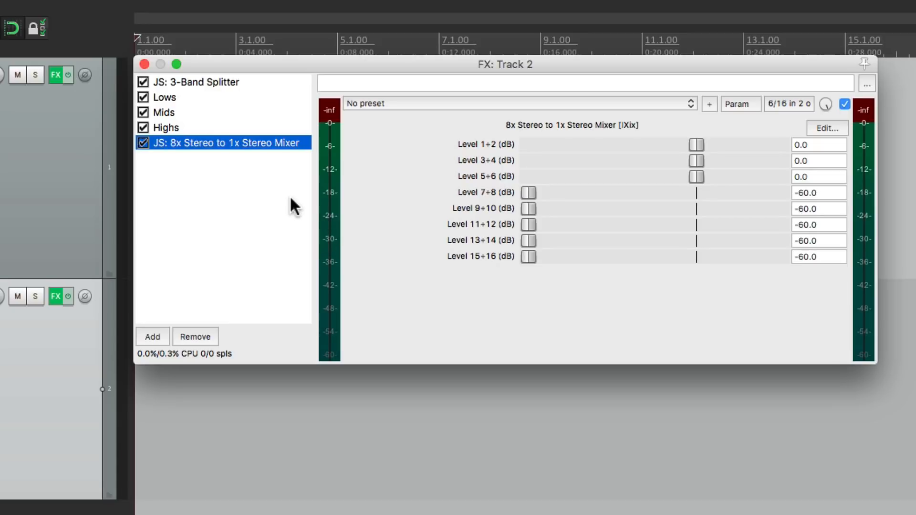
Float Track 2's splitter, compressors and mixer into their own windows side by side
left_click(195, 82)
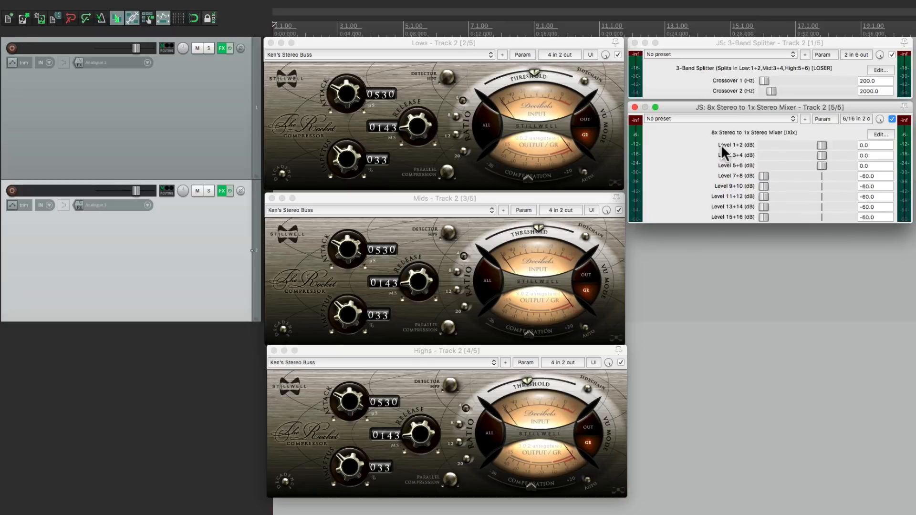
mouse_move(470, 209)
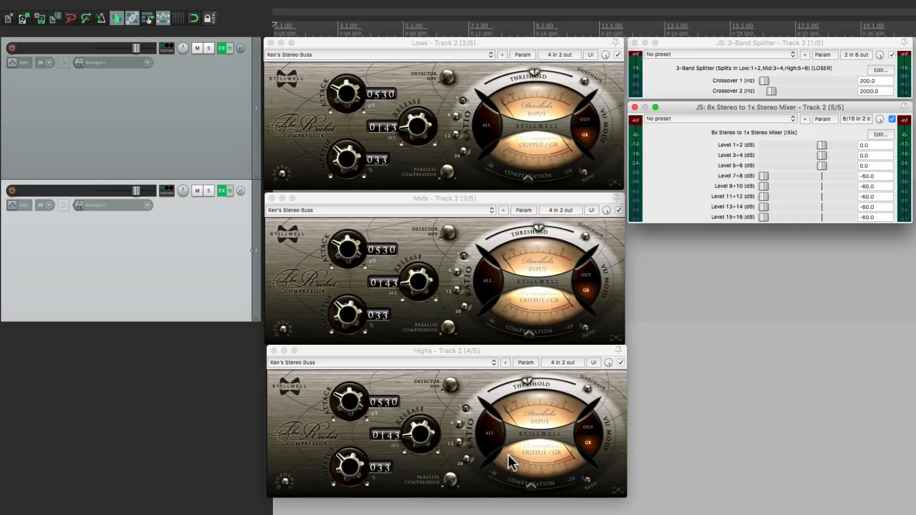
mouse_move(804, 181)
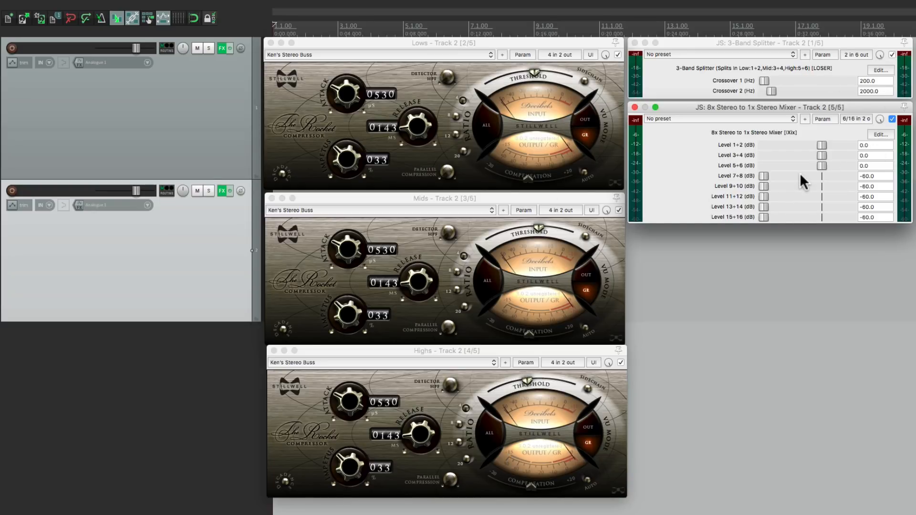
mouse_move(608, 156)
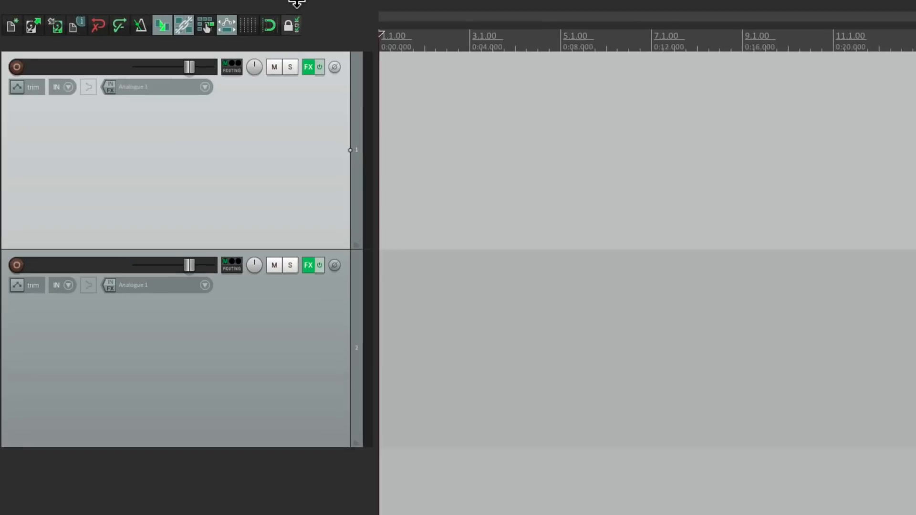
Show the master track and load ChannelStrip3, The Glue, ReaXcomp and Event Horizon onto it
left_click(162, 7)
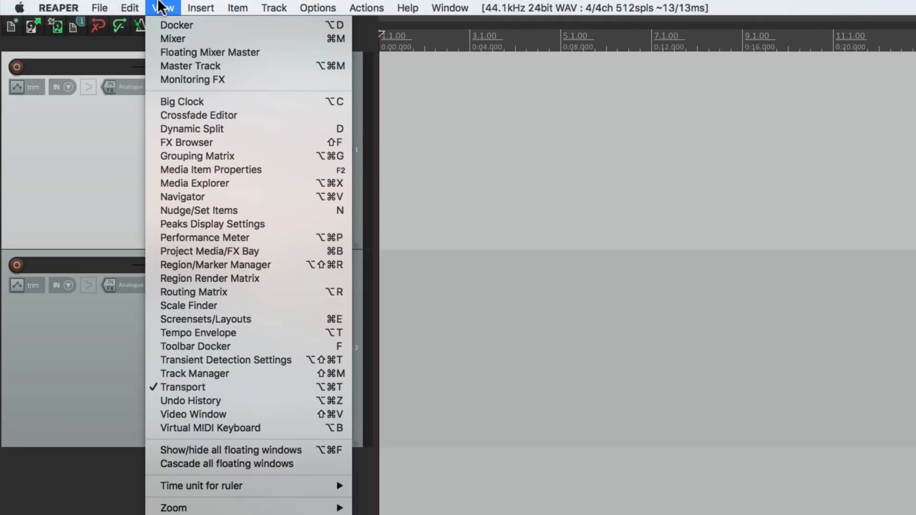
mouse_move(154, 66)
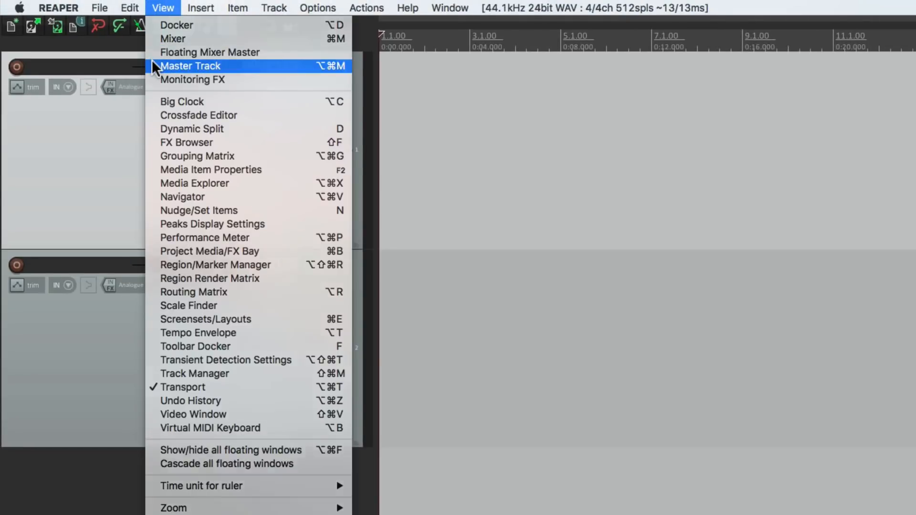
left_click(191, 66)
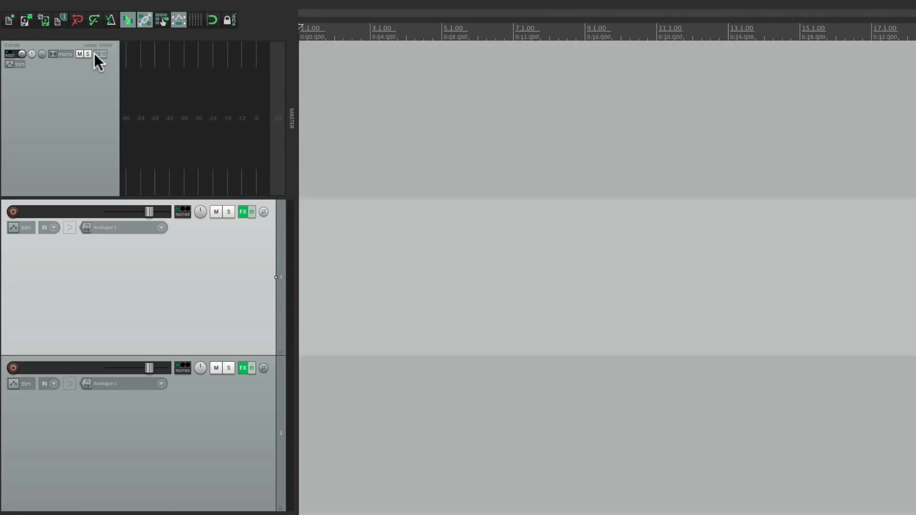
left_click(100, 54)
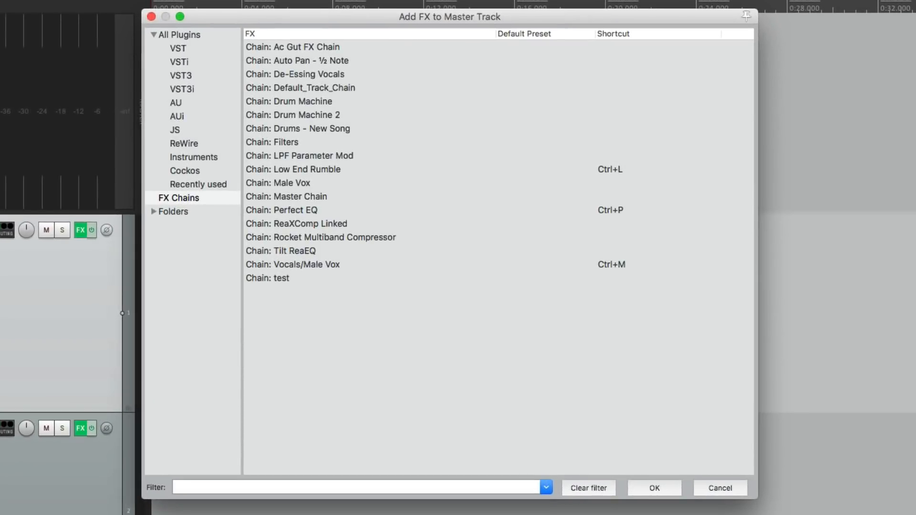
left_click(287, 197)
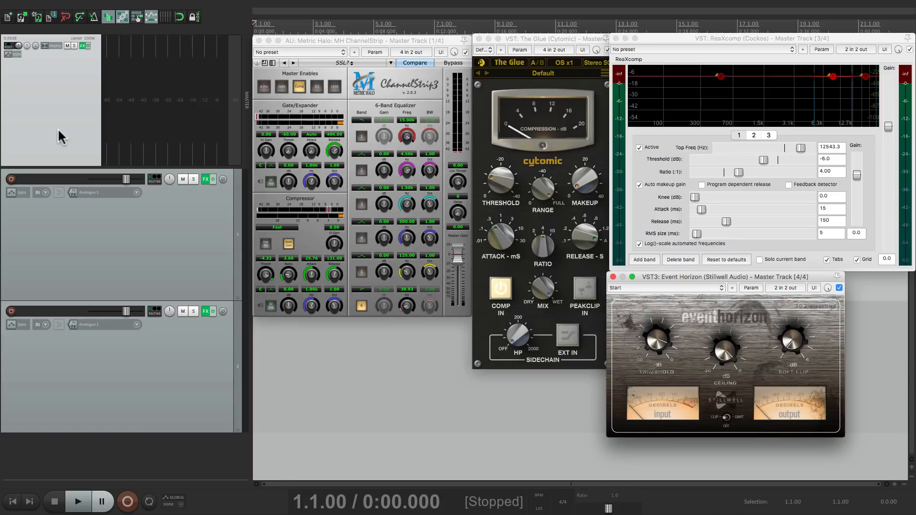
mouse_move(348, 46)
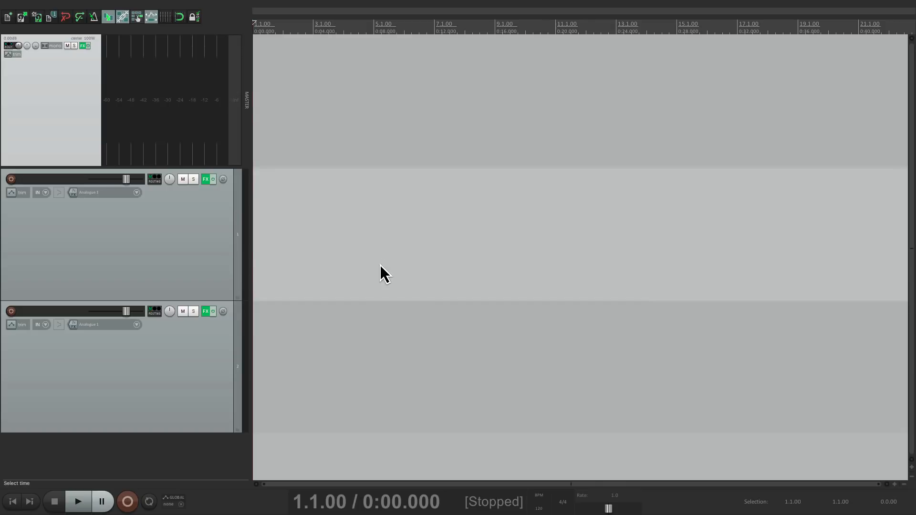
left_click(205, 179)
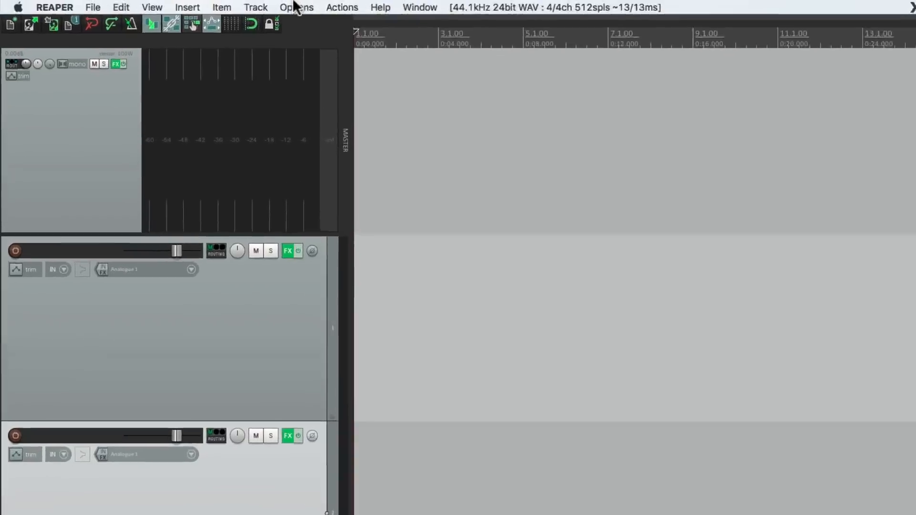
Save the project under a new name beginning 'Multi-'
left_click(92, 6)
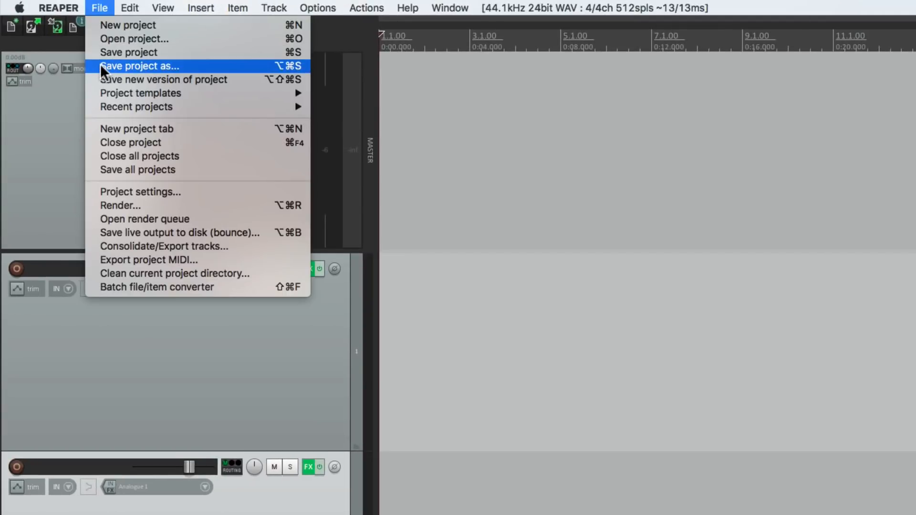
left_click(140, 66)
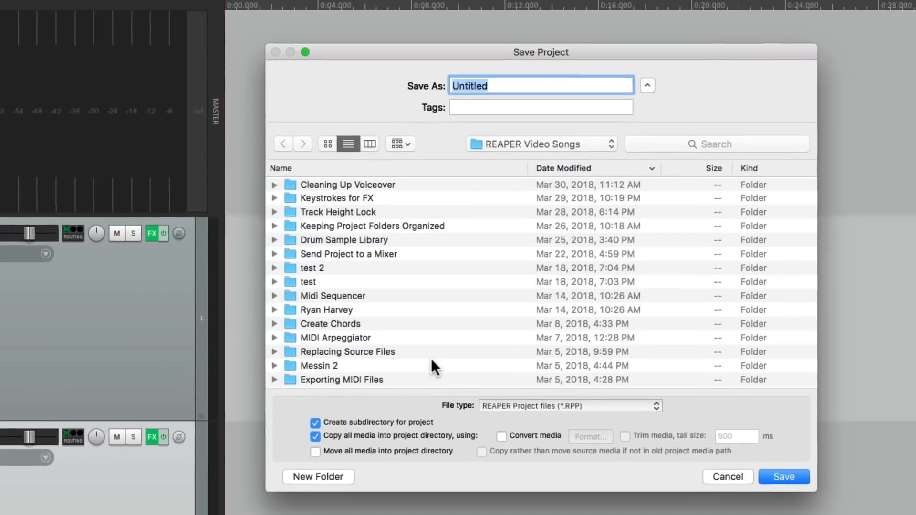
type("Multi-")
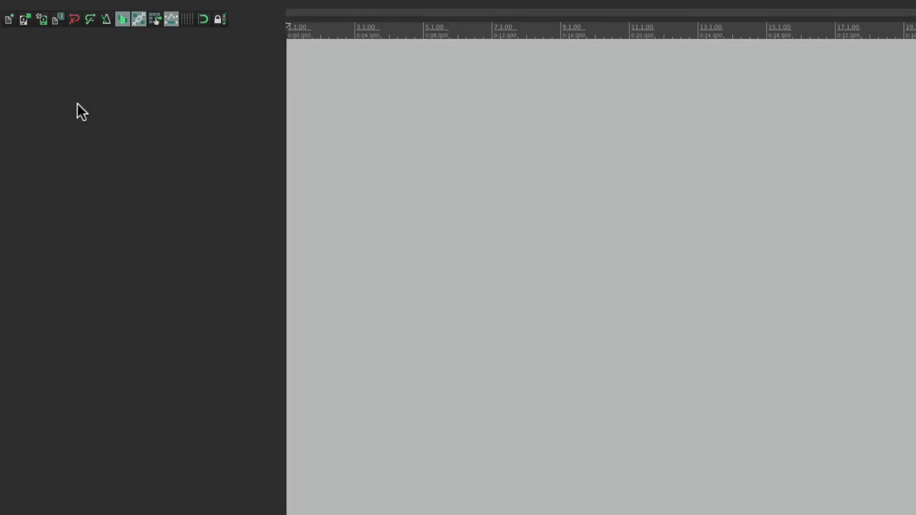
Reopen the saved project and view ReaGate and ReaComp in Track 1's effects chain
left_click(75, 6)
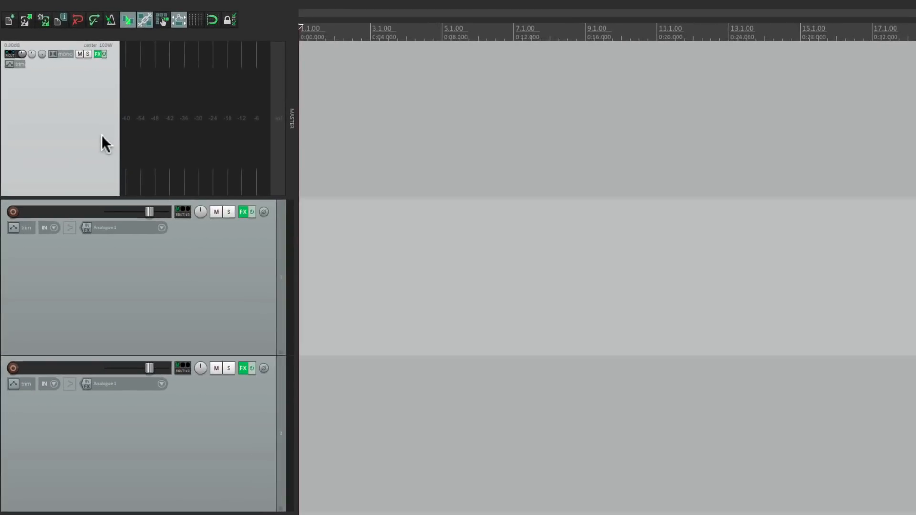
left_click(242, 212)
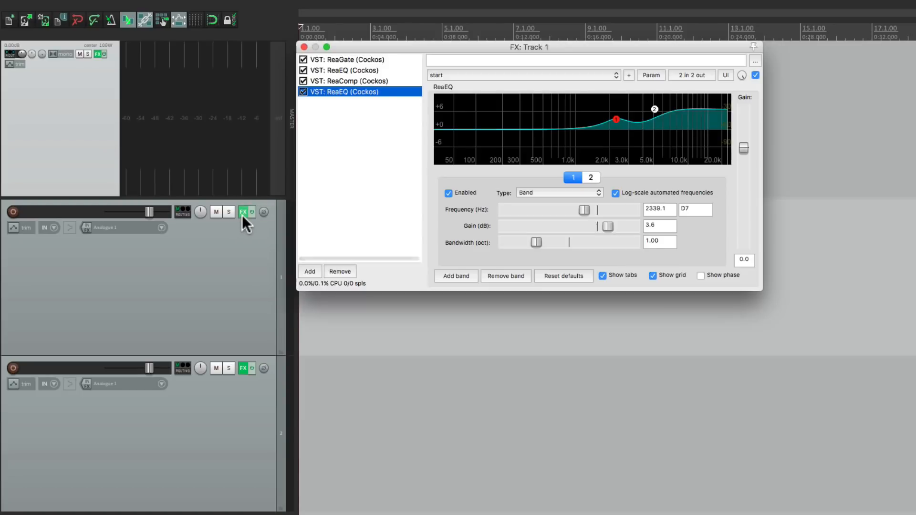
left_click(345, 59)
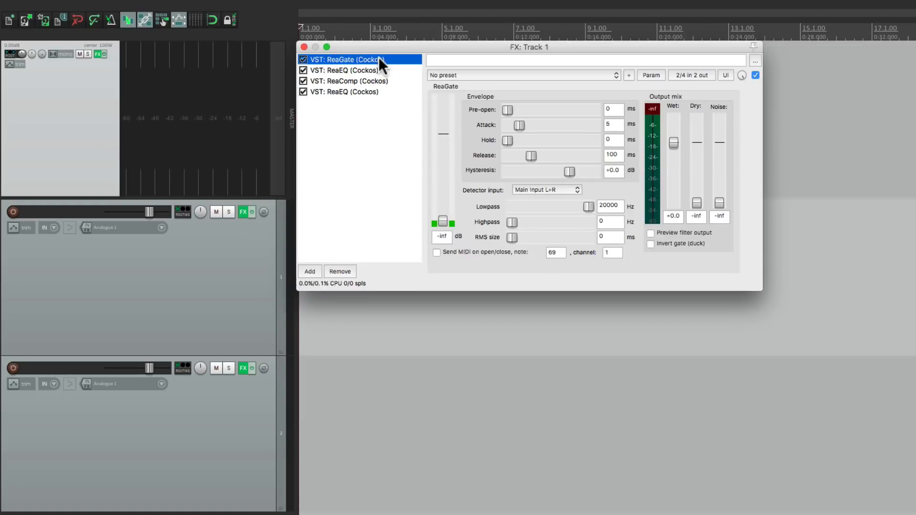
left_click(348, 80)
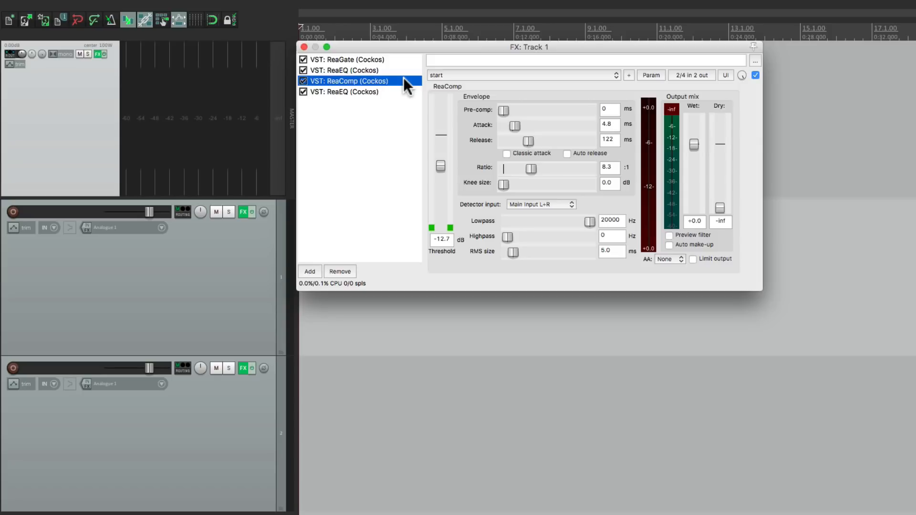